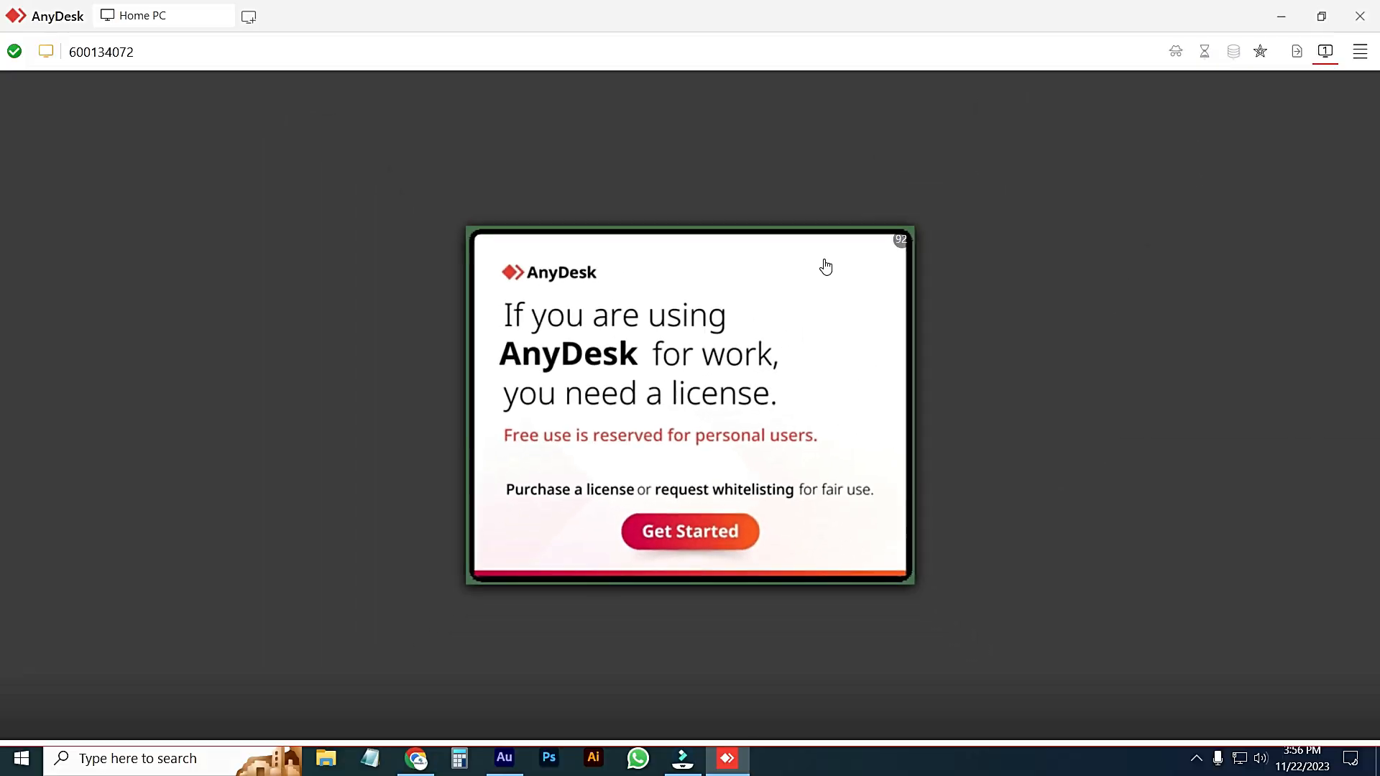
{"action": "mouse_move", "coordinate": [903, 218]}
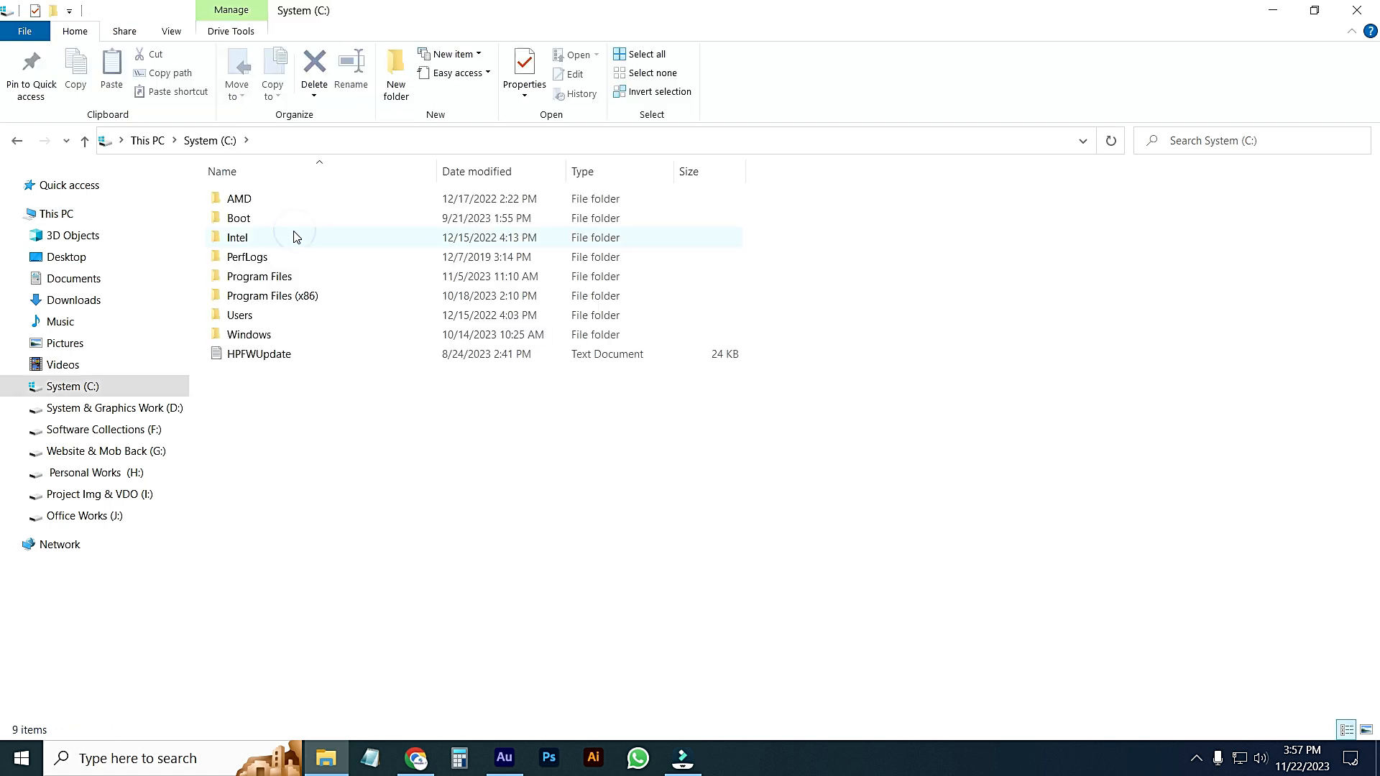
Enable 'Show hidden files, folders, and drives' in Folder Options for the C: drive
{"action": "left_click", "coordinate": [792, 76]}
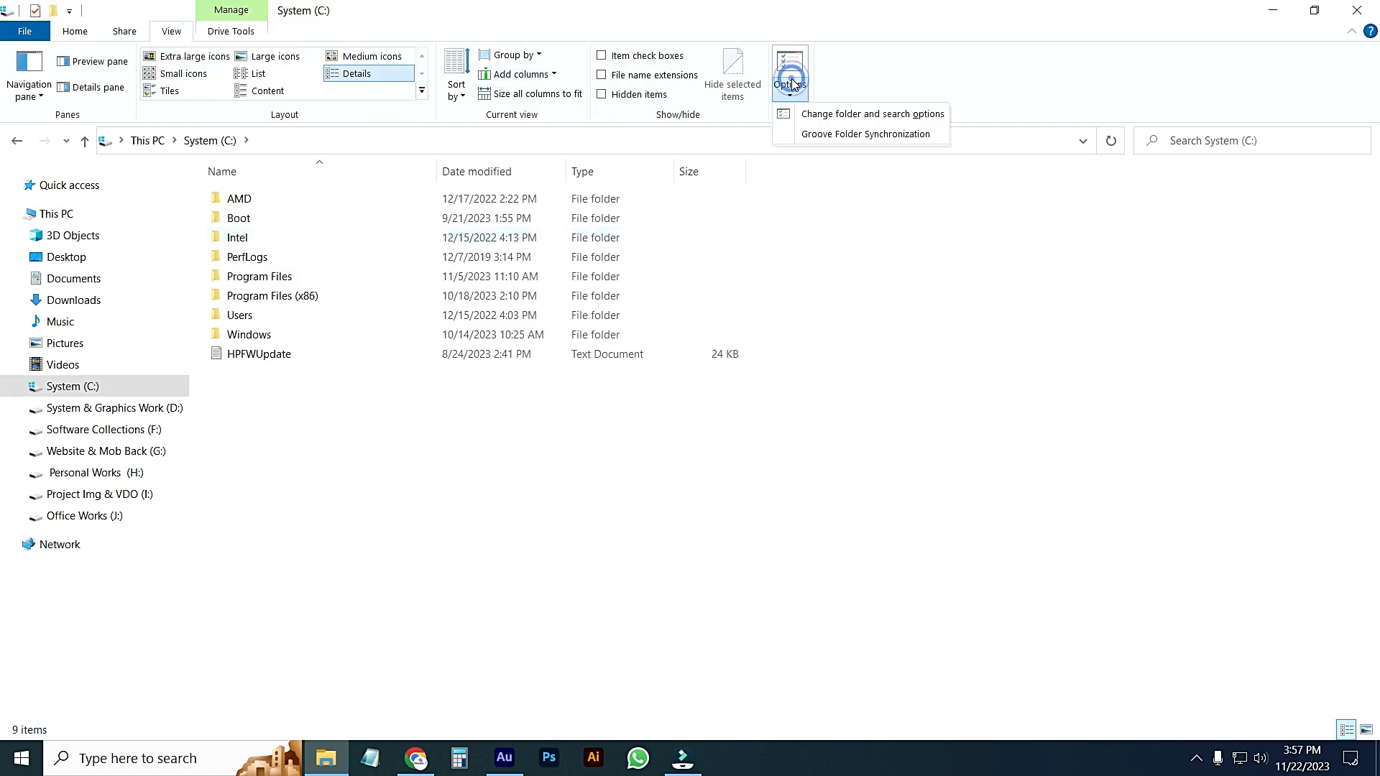
{"action": "left_click", "coordinate": [873, 114]}
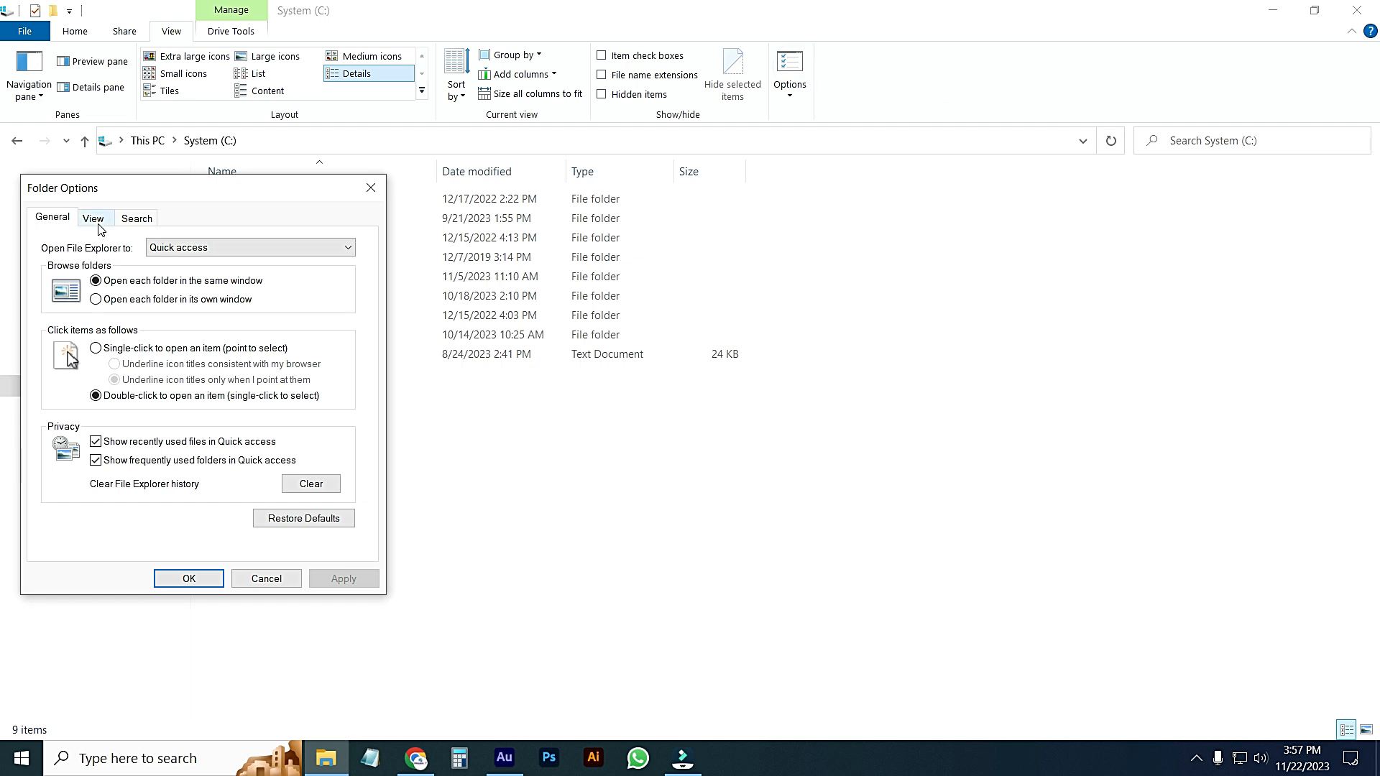
{"action": "left_click", "coordinate": [94, 218]}
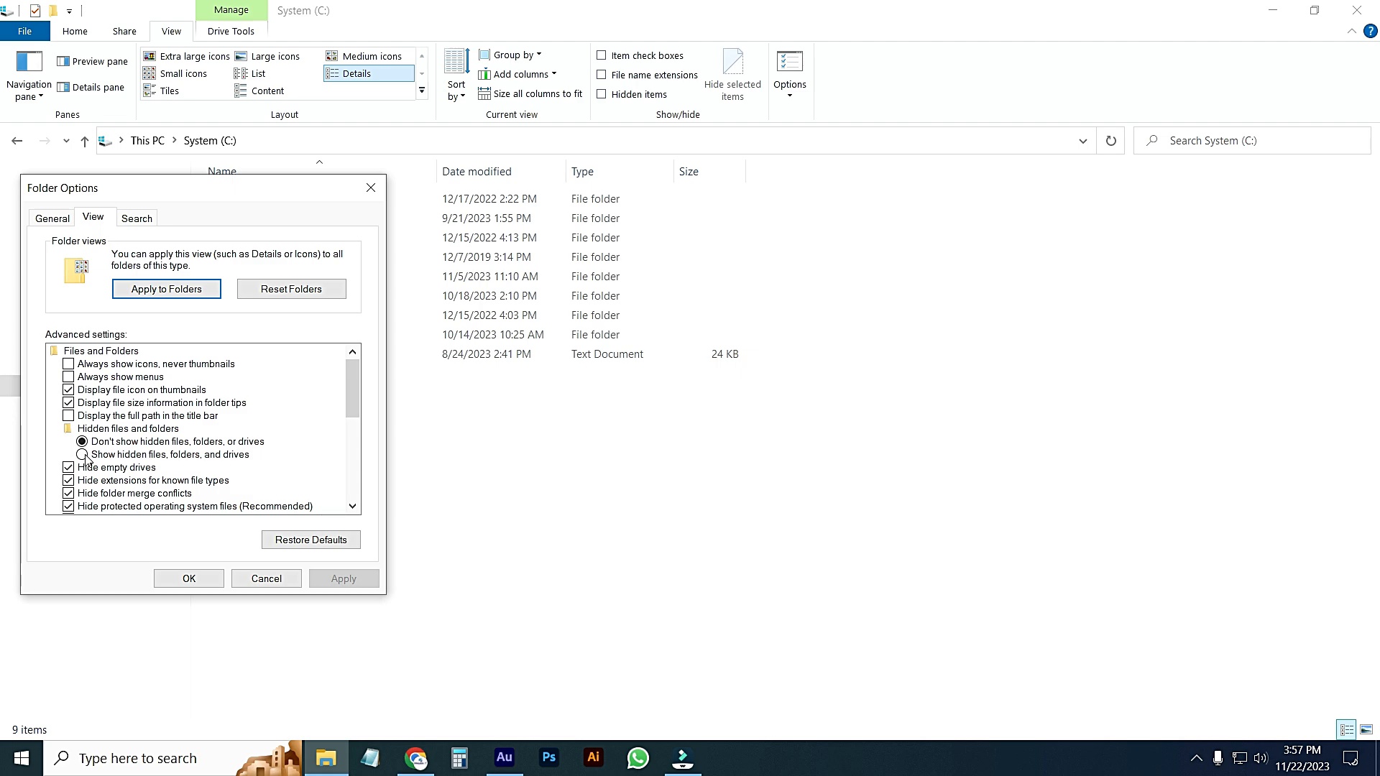
{"action": "left_click", "coordinate": [188, 578]}
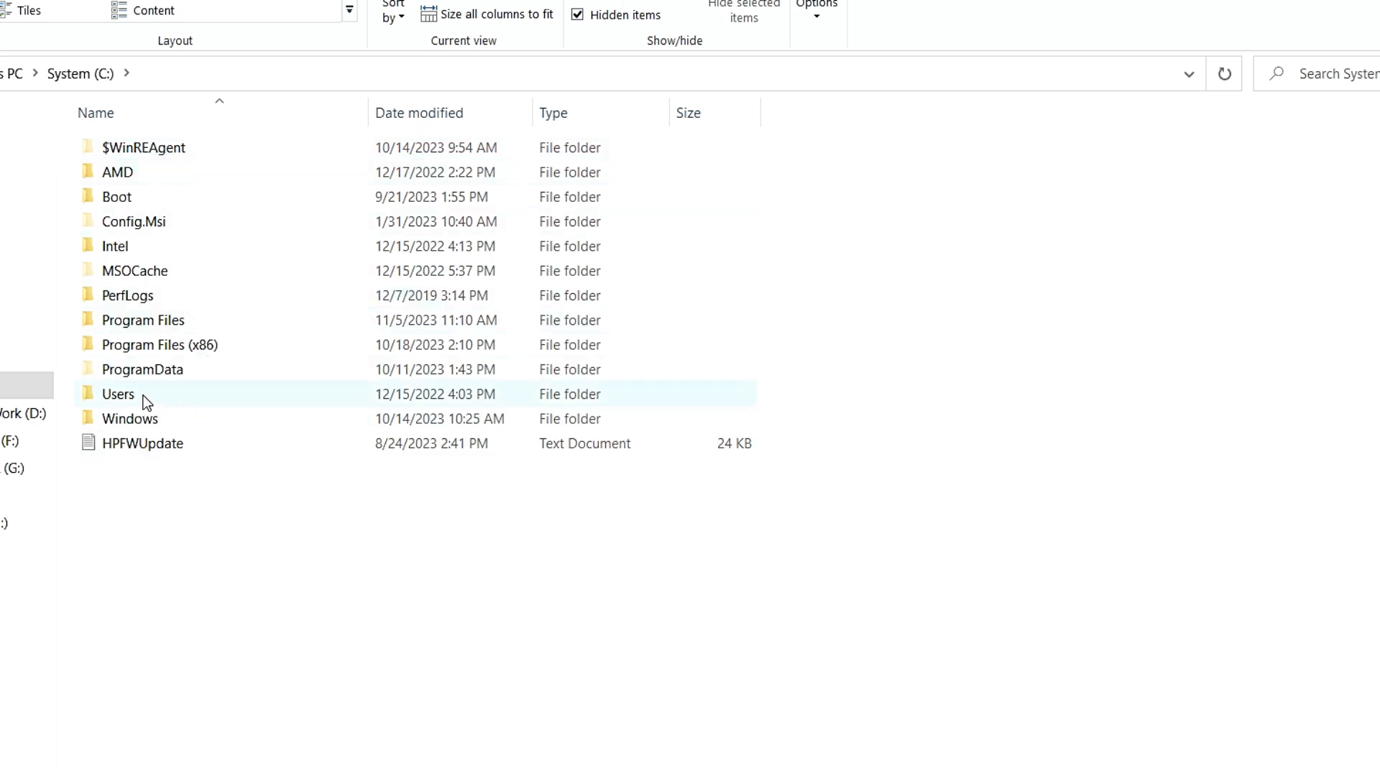
Browse Users > user profile > AppData > Roaming and delete the AnyDesk folder
{"action": "double_click", "coordinate": [119, 394]}
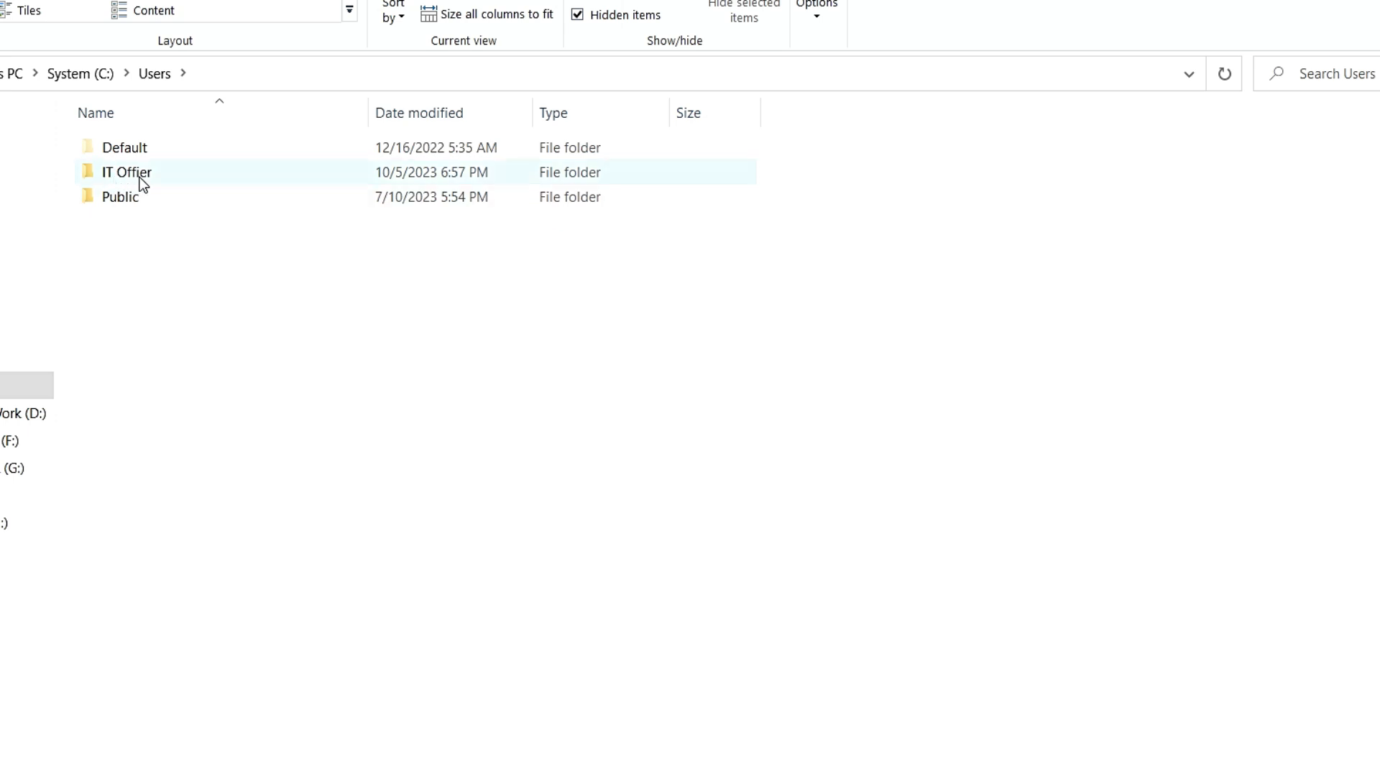
{"action": "mouse_move", "coordinate": [145, 184]}
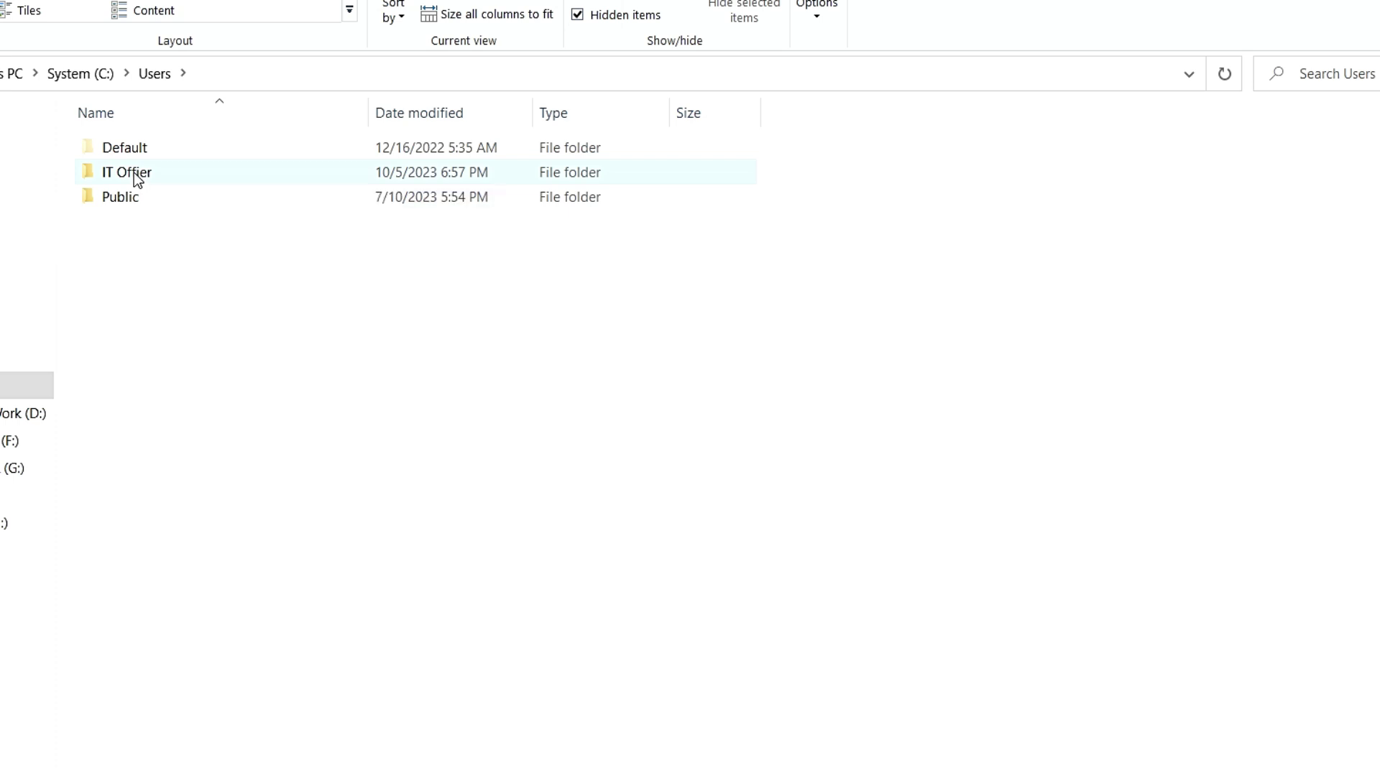
{"action": "double_click", "coordinate": [128, 171]}
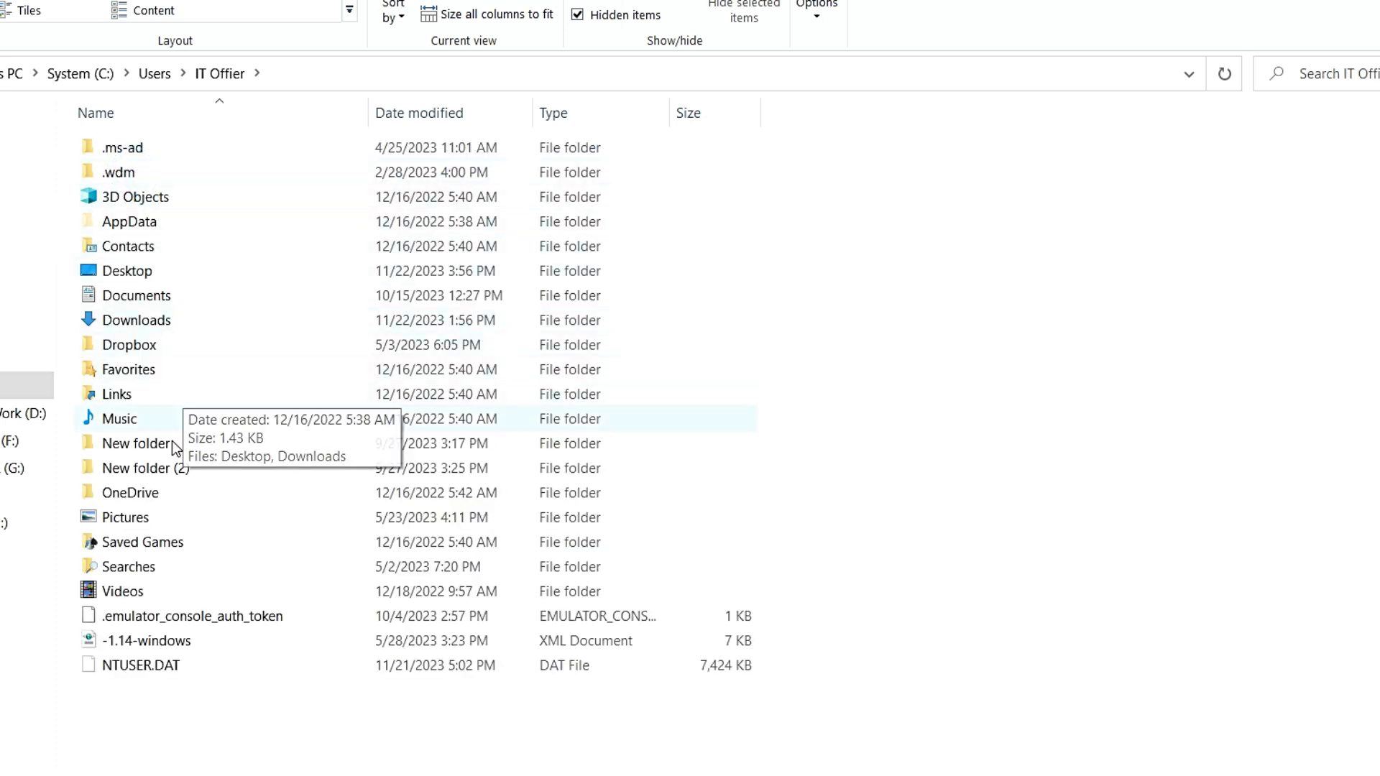
{"action": "mouse_move", "coordinate": [136, 230]}
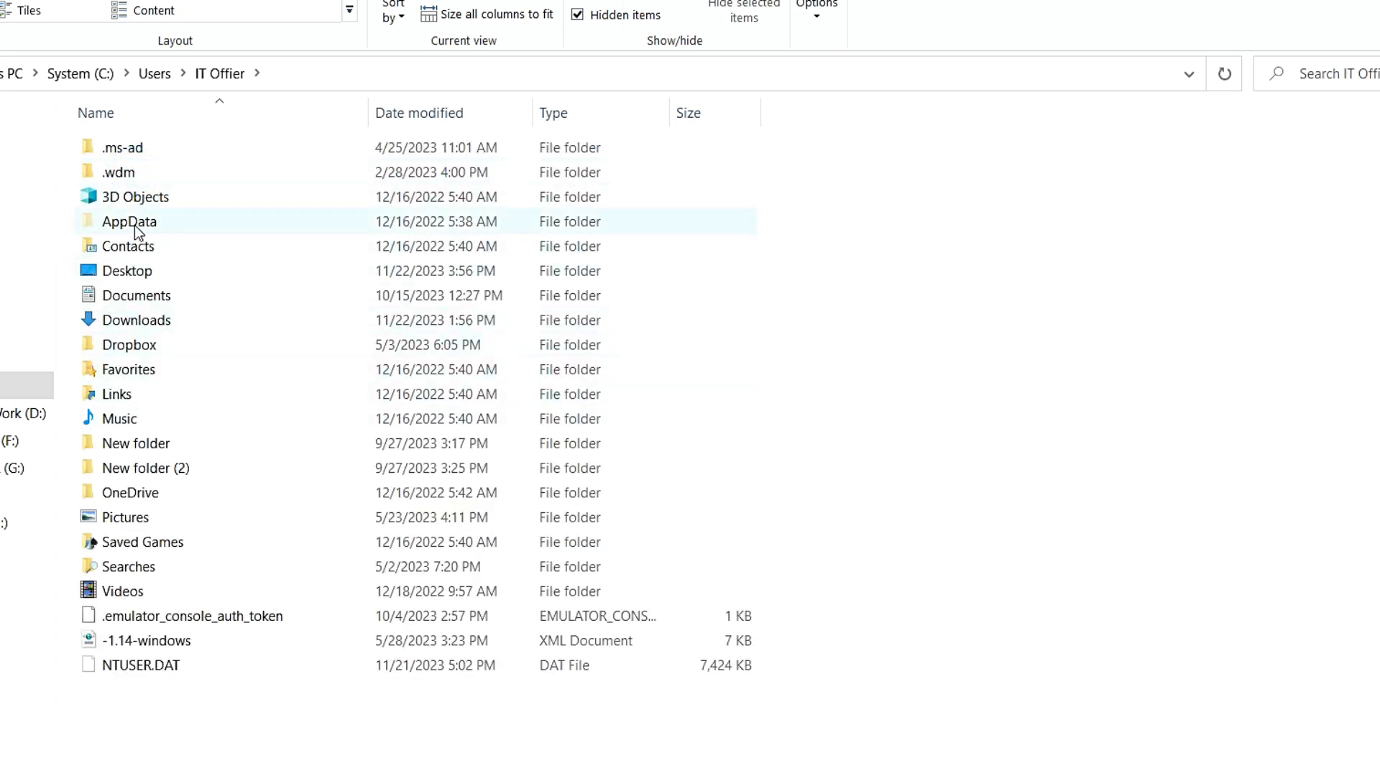
{"action": "double_click", "coordinate": [130, 222]}
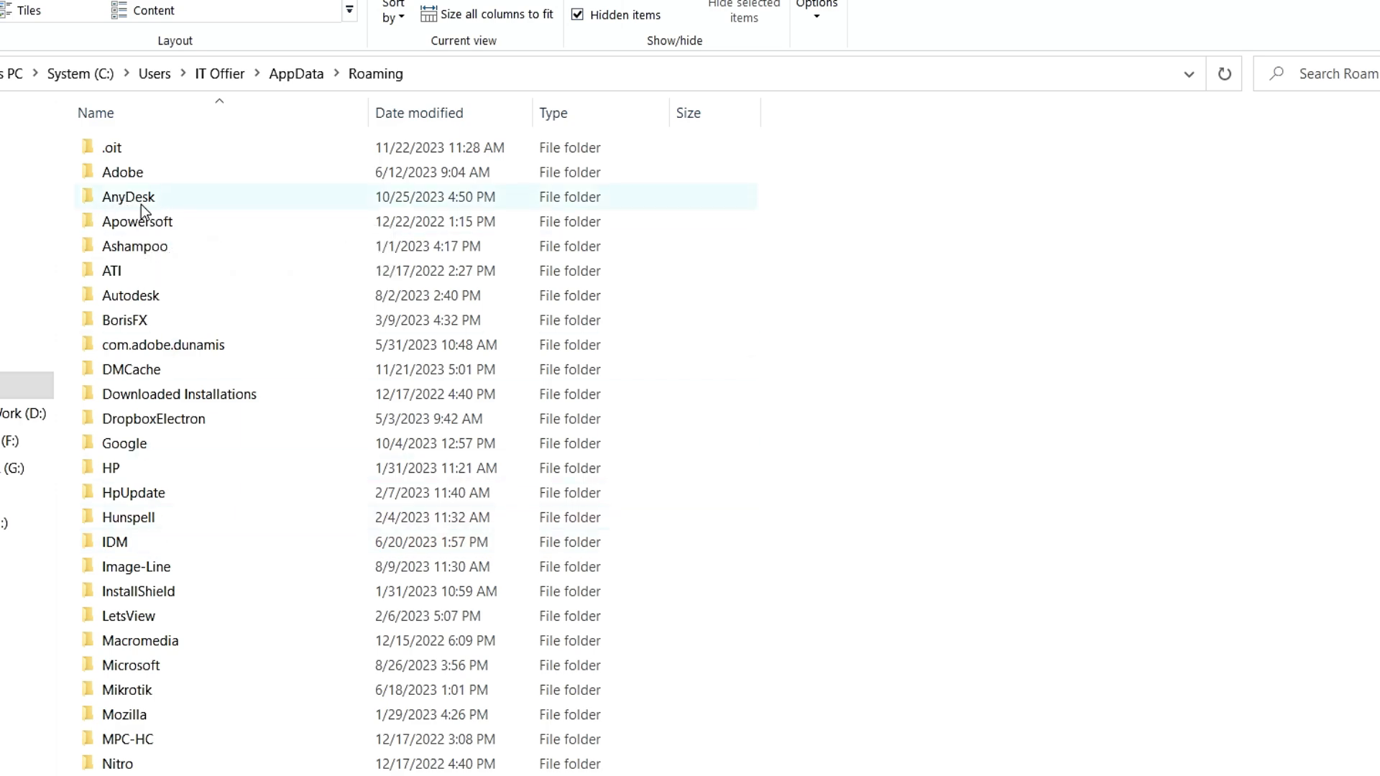
{"action": "right_click", "coordinate": [129, 201]}
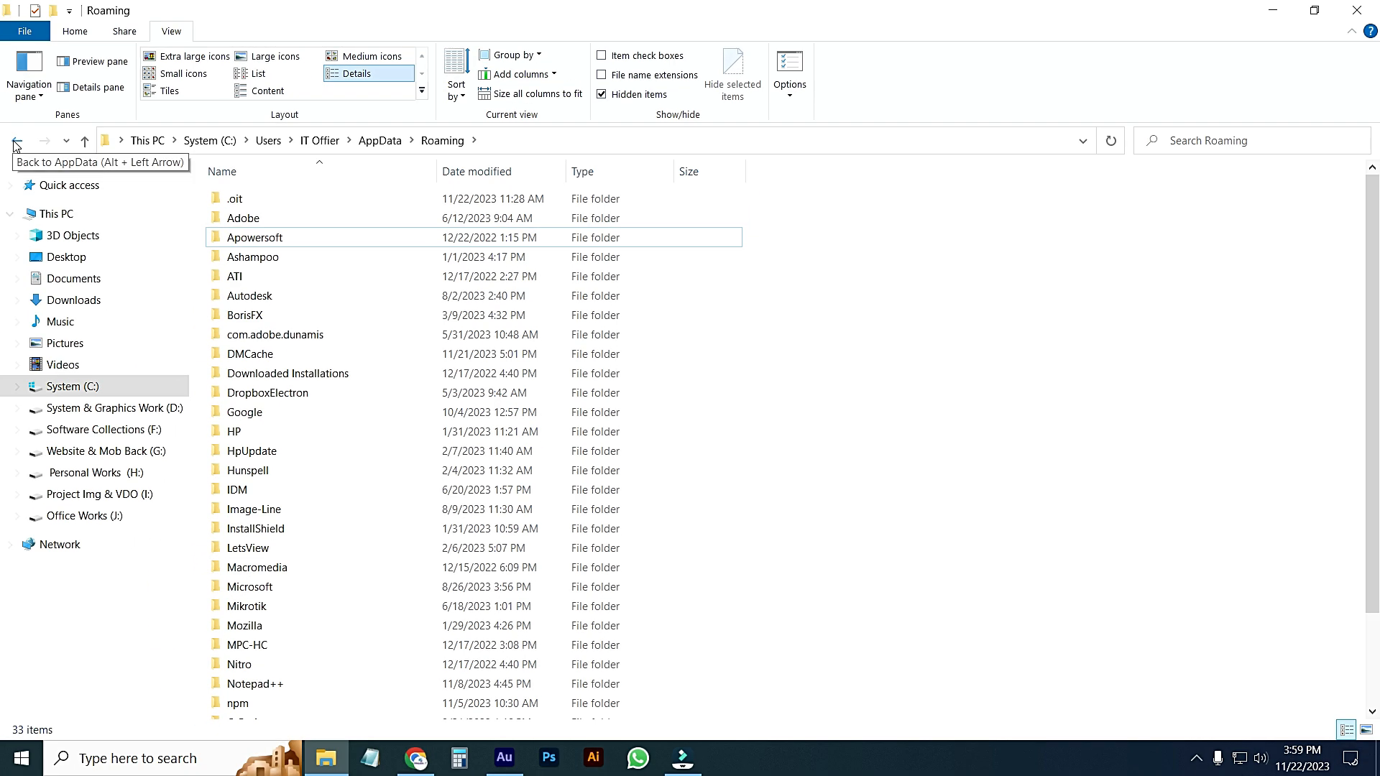
Go back to System (C:) and browse into Windows > System32 > DriverStore
{"action": "left_click", "coordinate": [15, 140]}
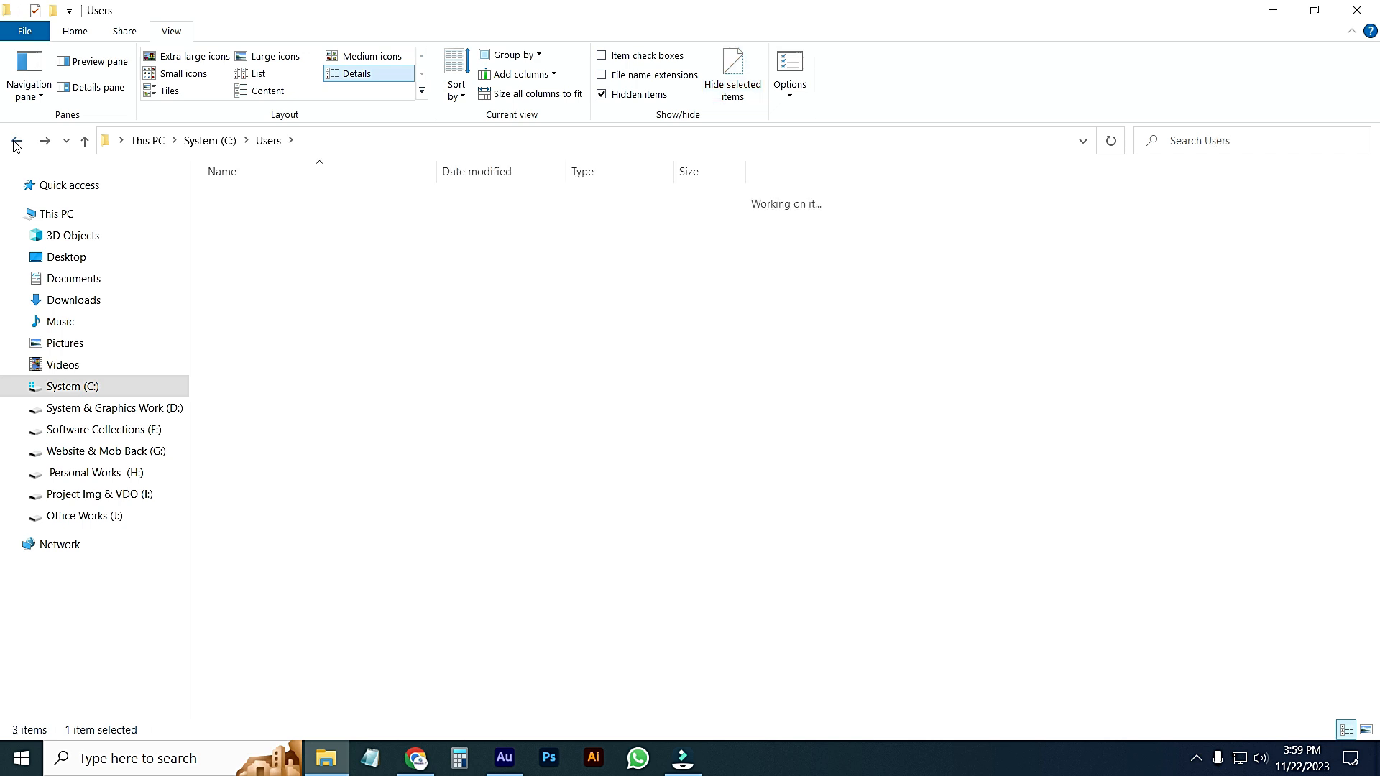
{"action": "left_click", "coordinate": [15, 140]}
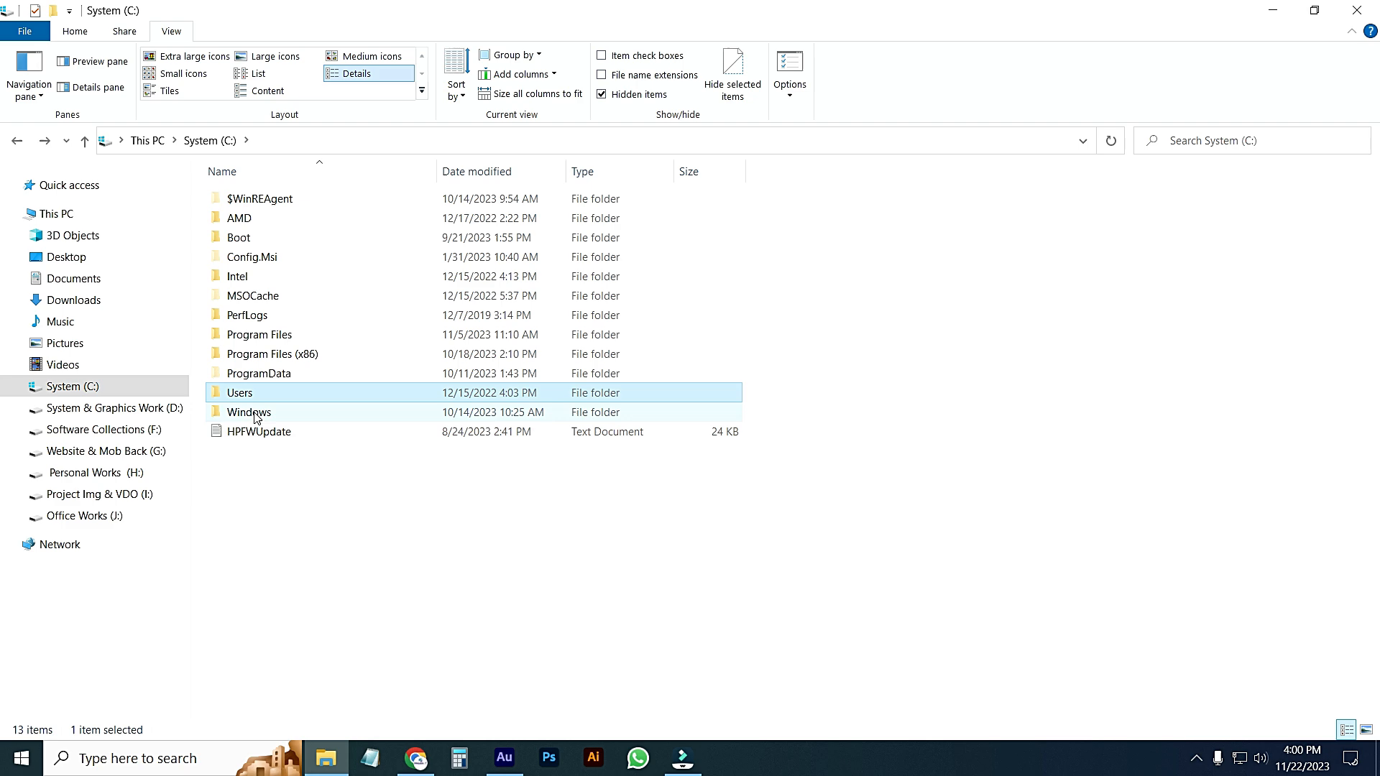
{"action": "double_click", "coordinate": [248, 412]}
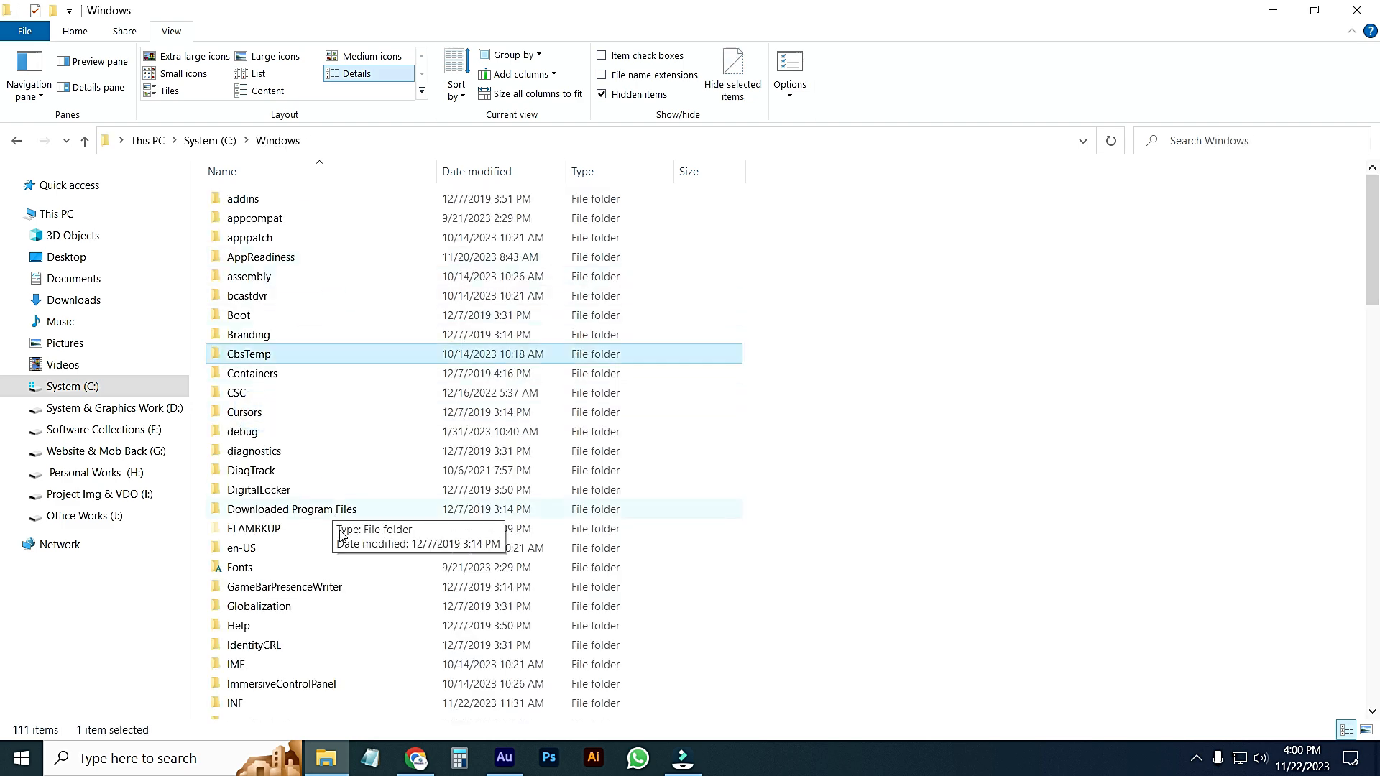
{"action": "scroll", "scroll_direction": "down", "scroll_amount": 3}
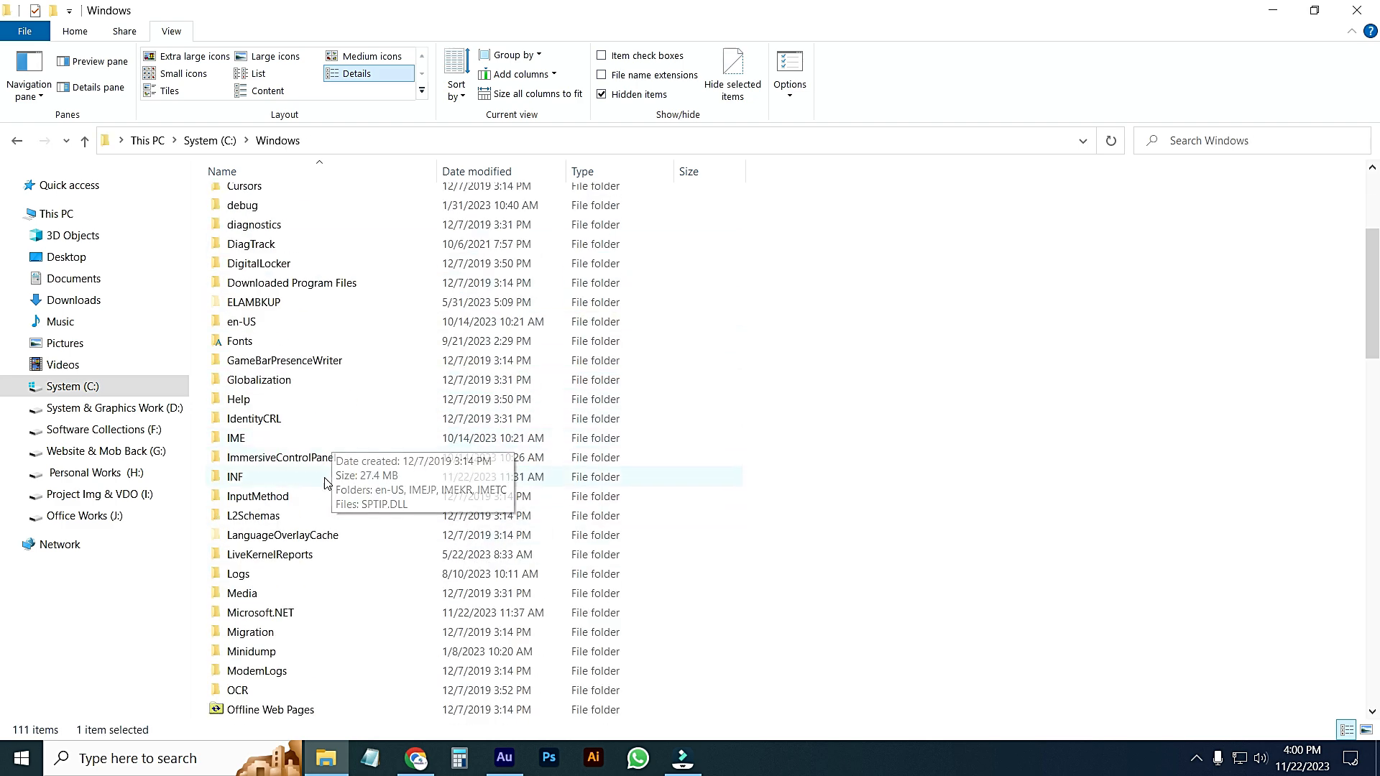
{"action": "scroll", "scroll_direction": "down", "scroll_amount": 3}
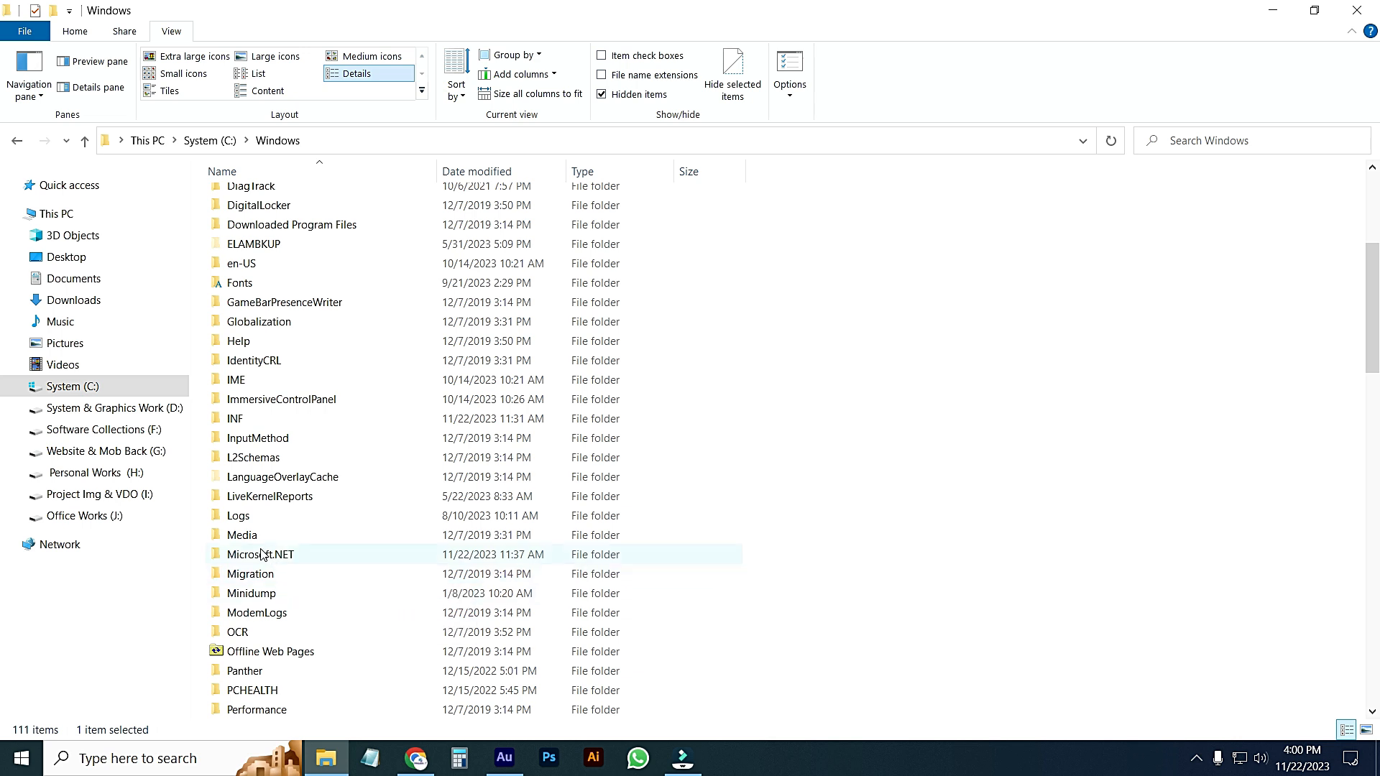
{"action": "scroll", "scroll_direction": "down", "scroll_amount": 3}
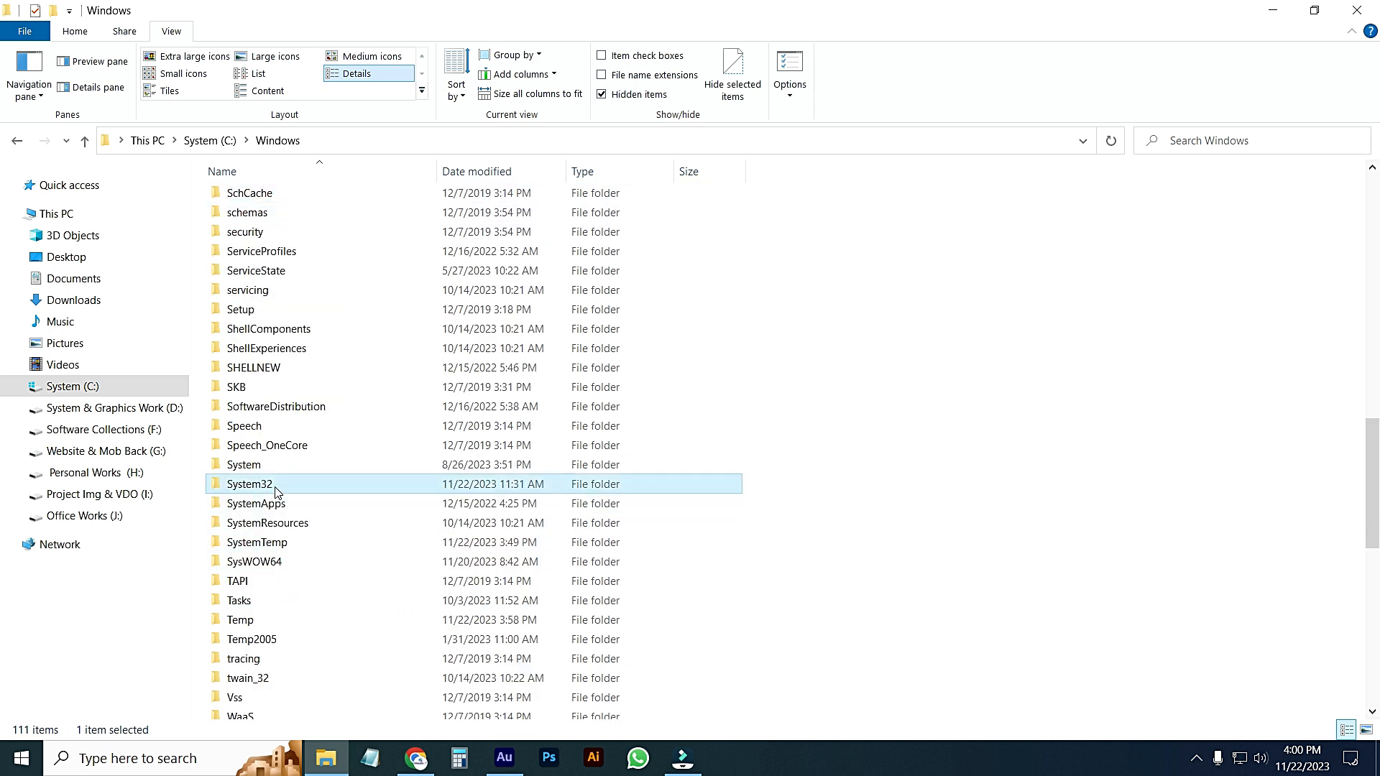
{"action": "double_click", "coordinate": [251, 484]}
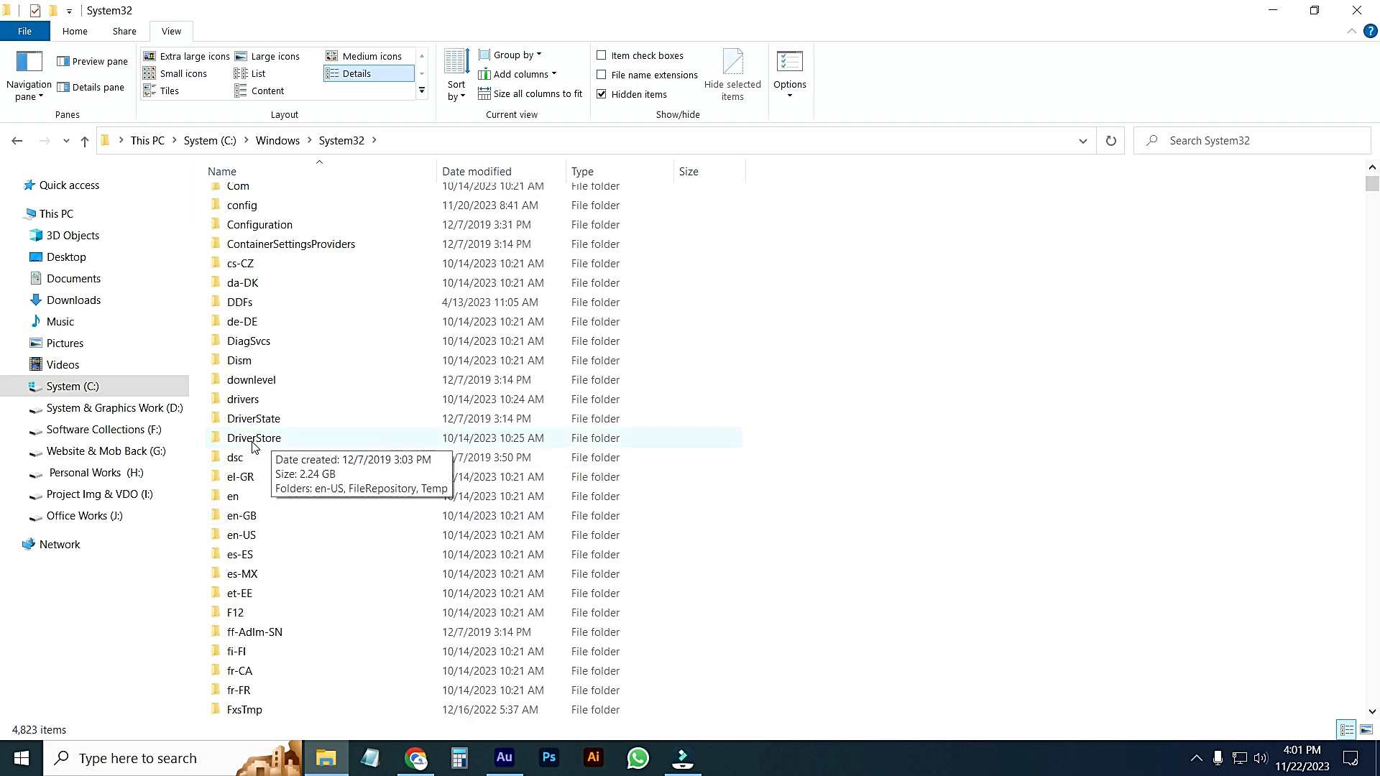
{"action": "double_click", "coordinate": [253, 438]}
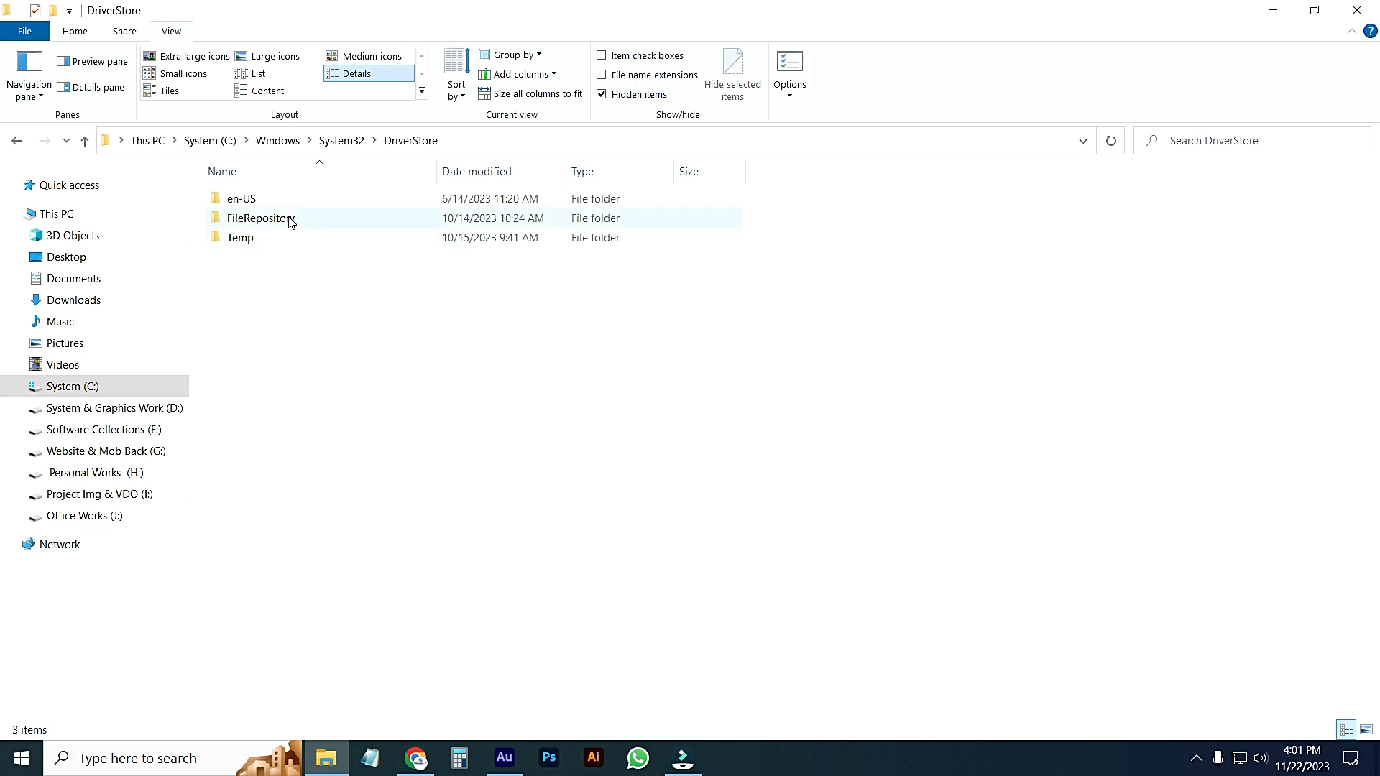
Try deleting anydeskprintdriver in FileRepository, retry twice after access denied, then cancel
{"action": "double_click", "coordinate": [260, 218]}
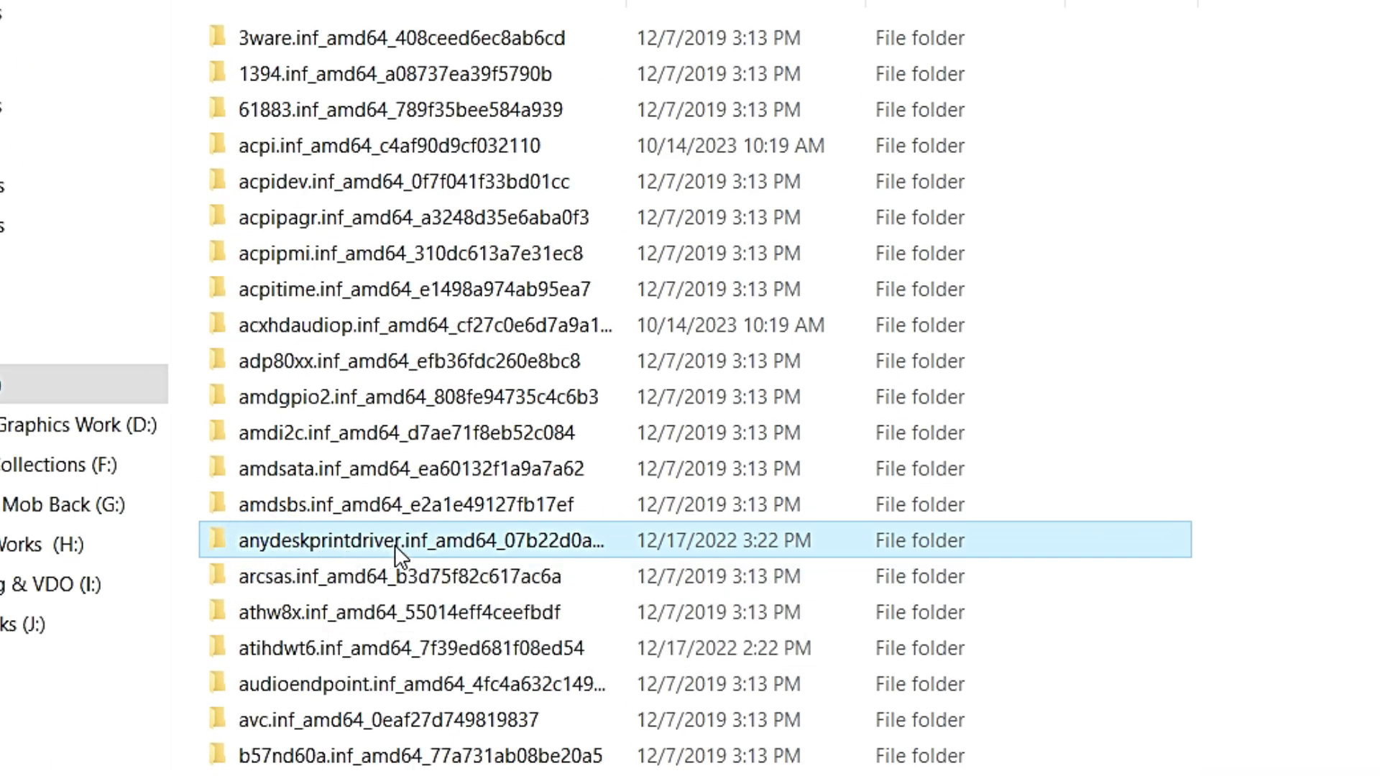
{"action": "mouse_move", "coordinate": [354, 577]}
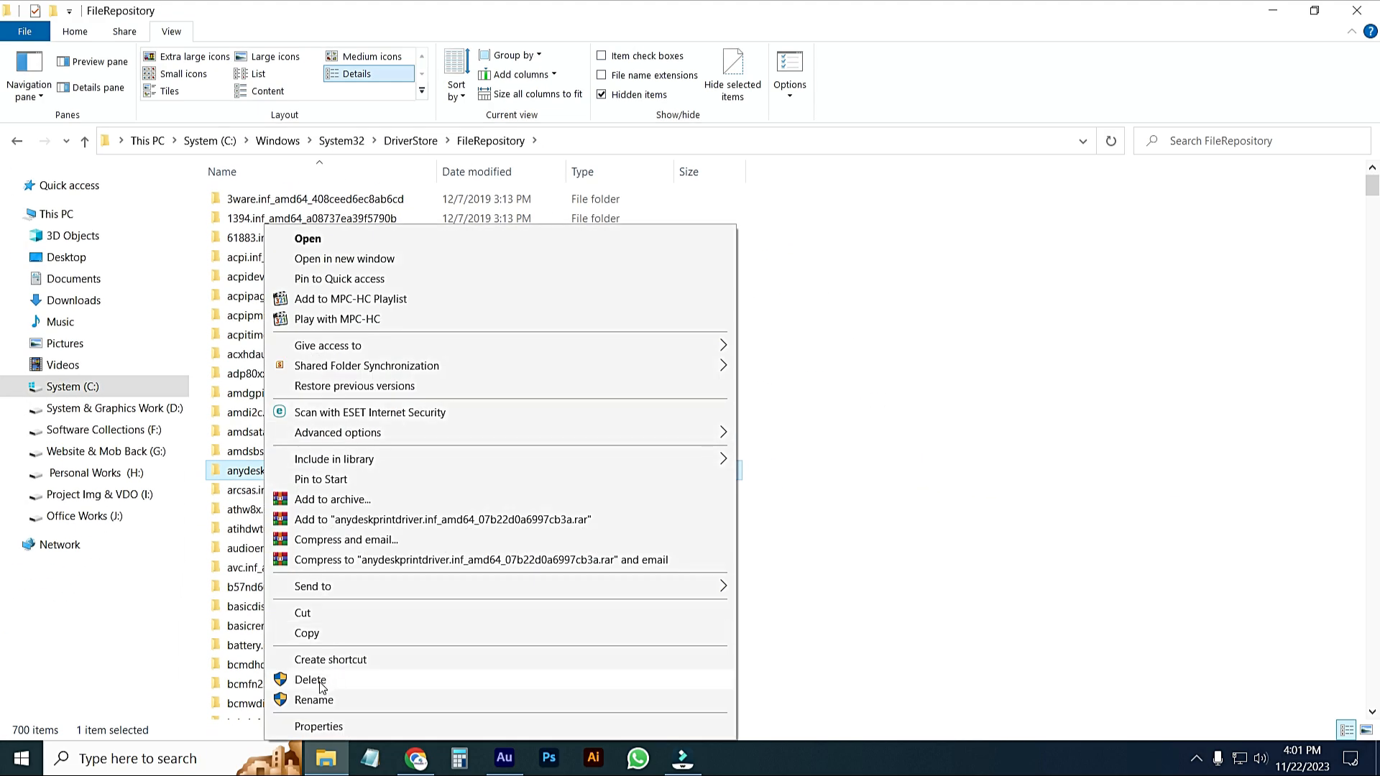
{"action": "left_click", "coordinate": [310, 680]}
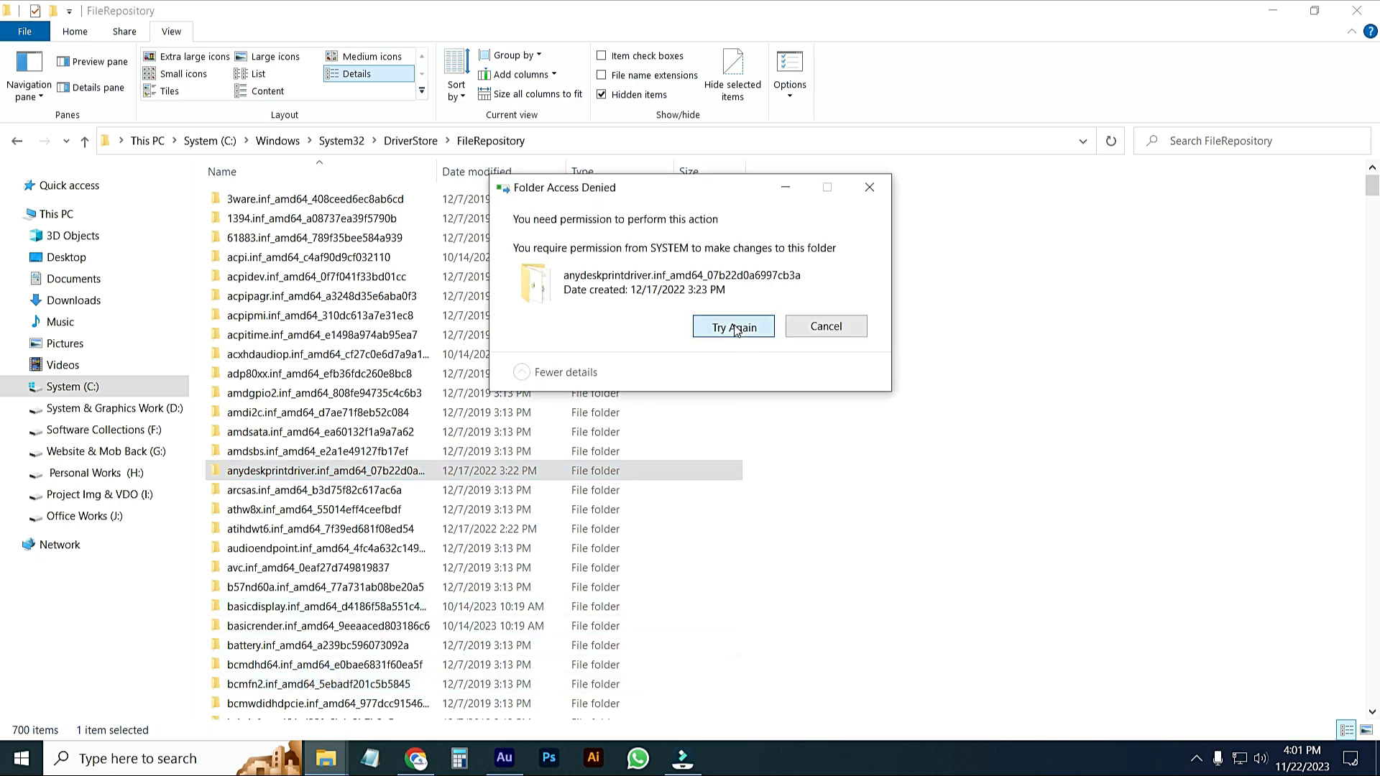
{"action": "left_click", "coordinate": [733, 326]}
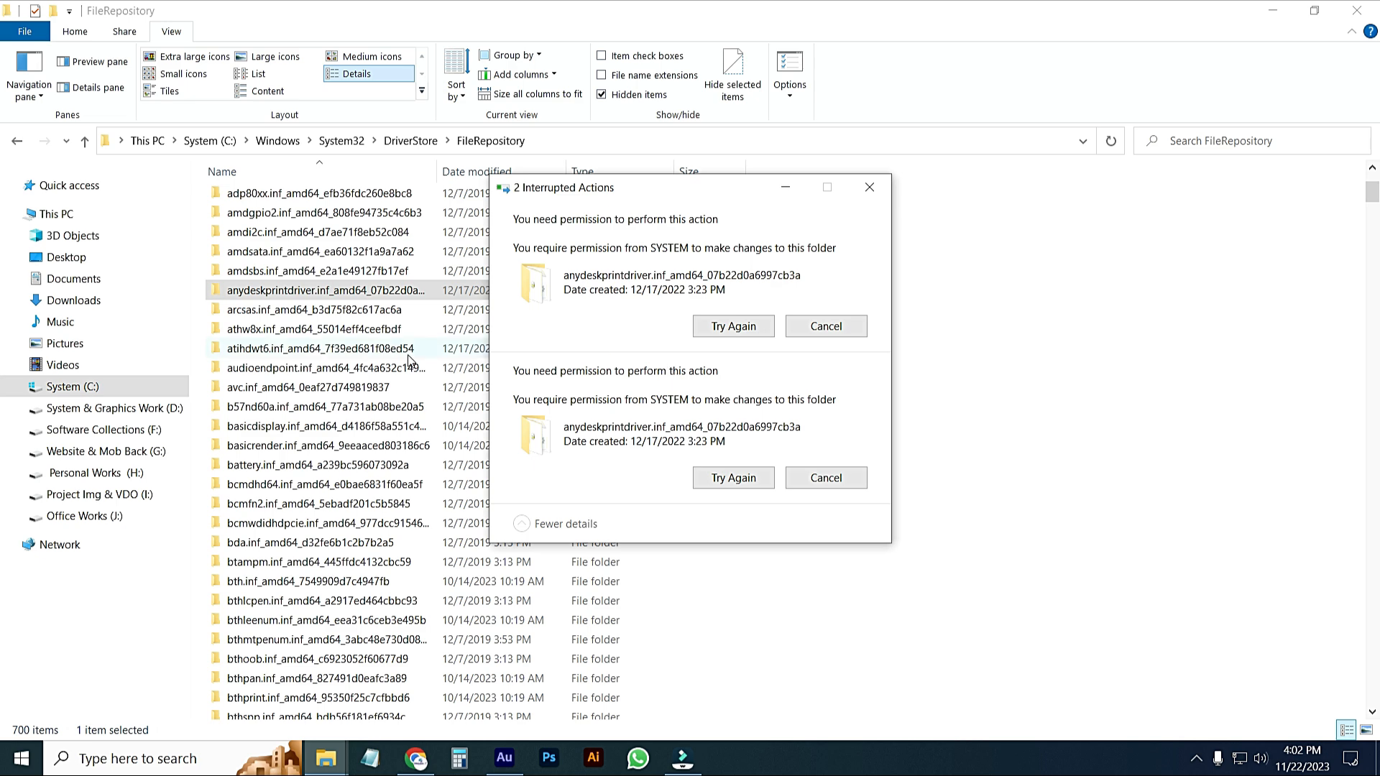
{"action": "left_click", "coordinate": [733, 326]}
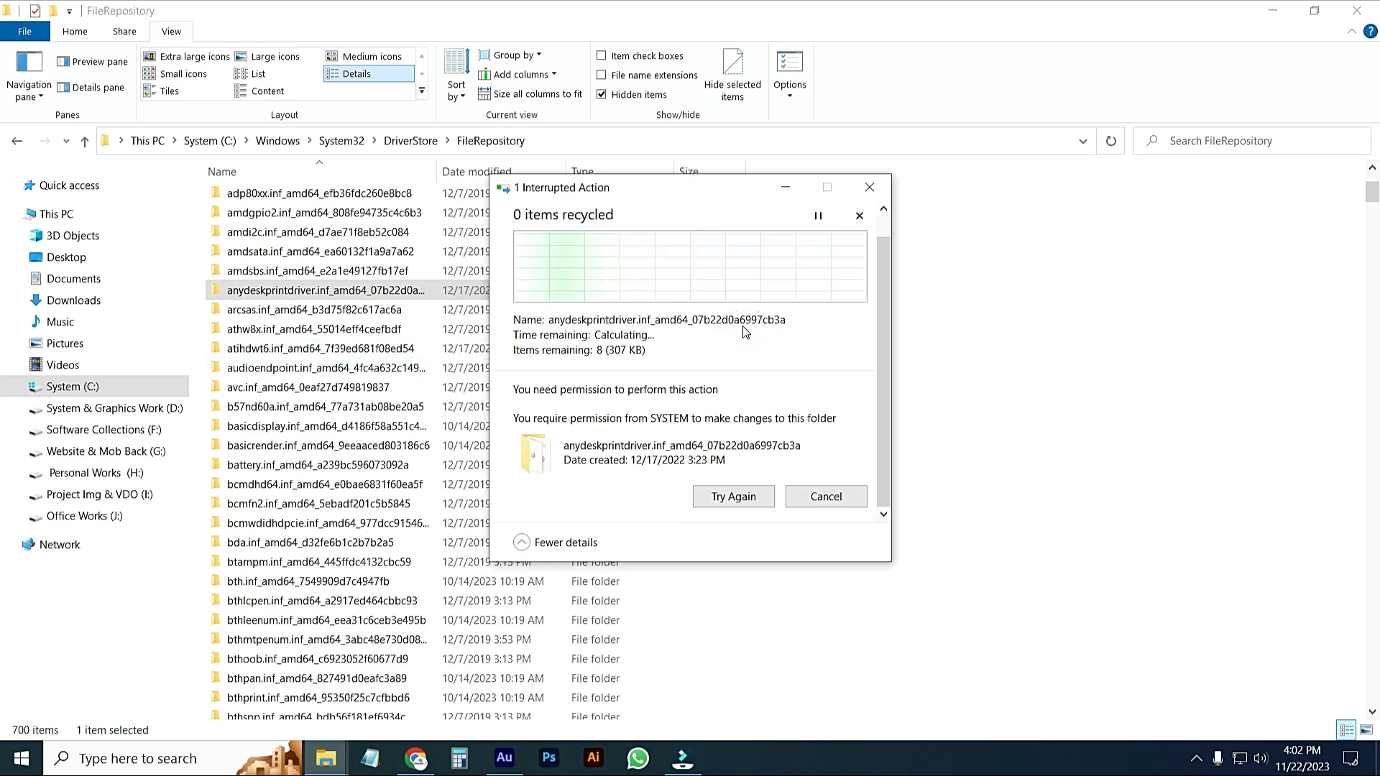
{"action": "left_click", "coordinate": [826, 496]}
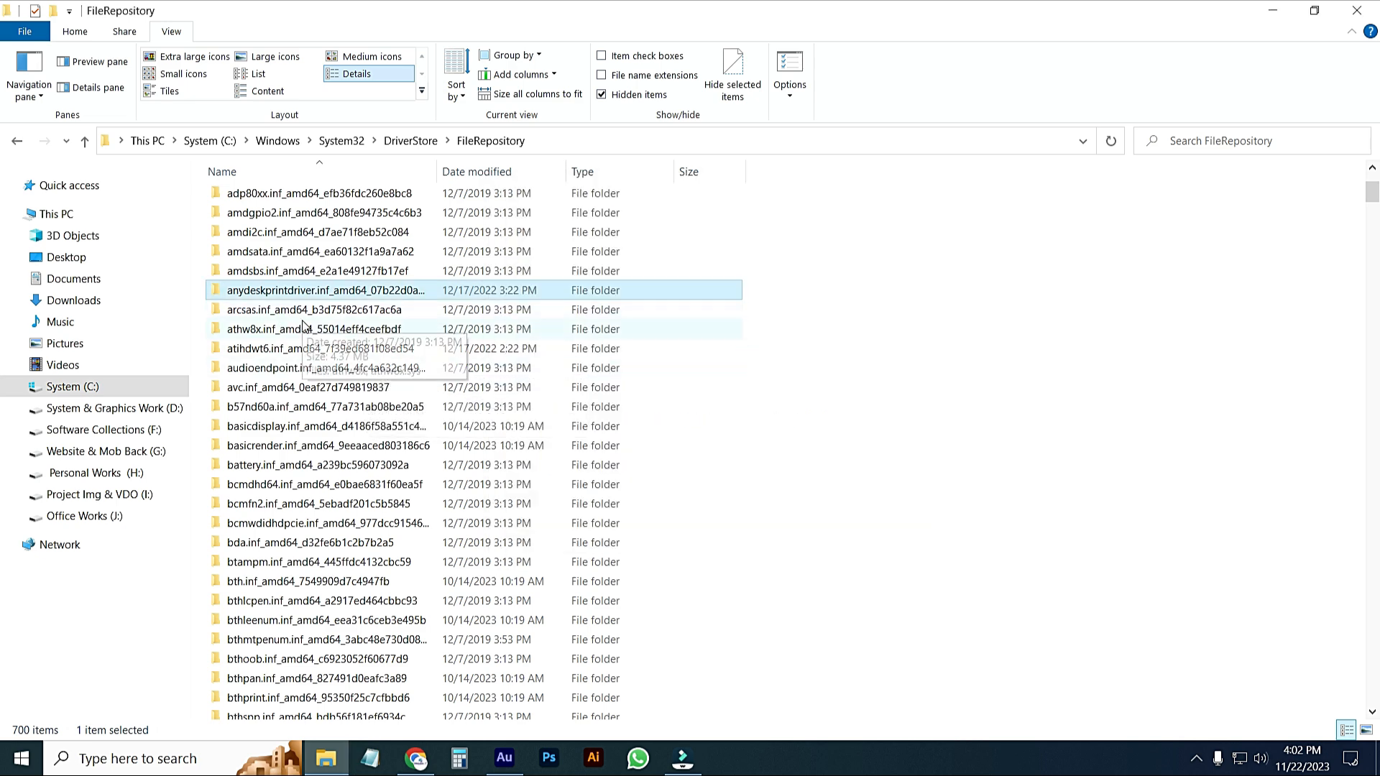
Open the advanced security settings of the anydeskprintdriver folder's properties
{"action": "right_click", "coordinate": [258, 290]}
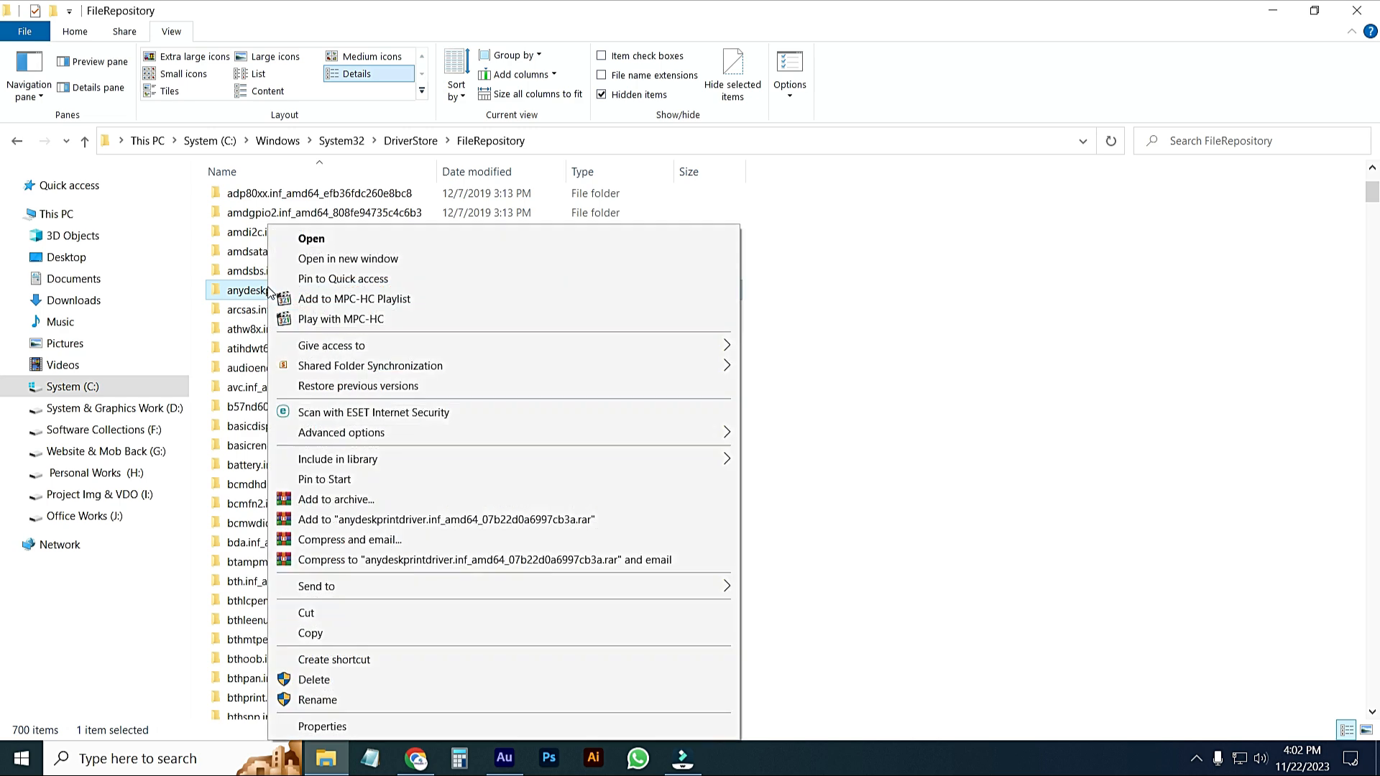
{"action": "mouse_move", "coordinate": [343, 709]}
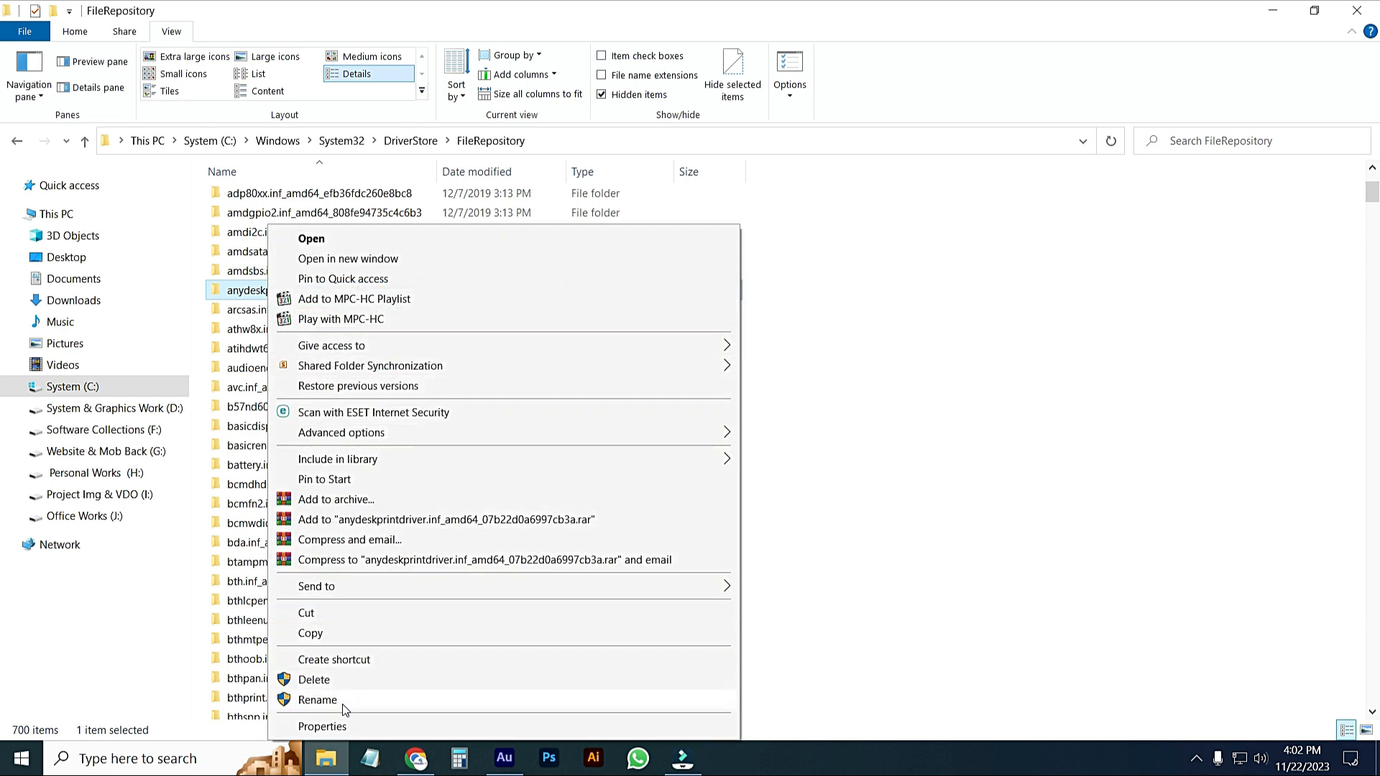
{"action": "left_click", "coordinate": [322, 726]}
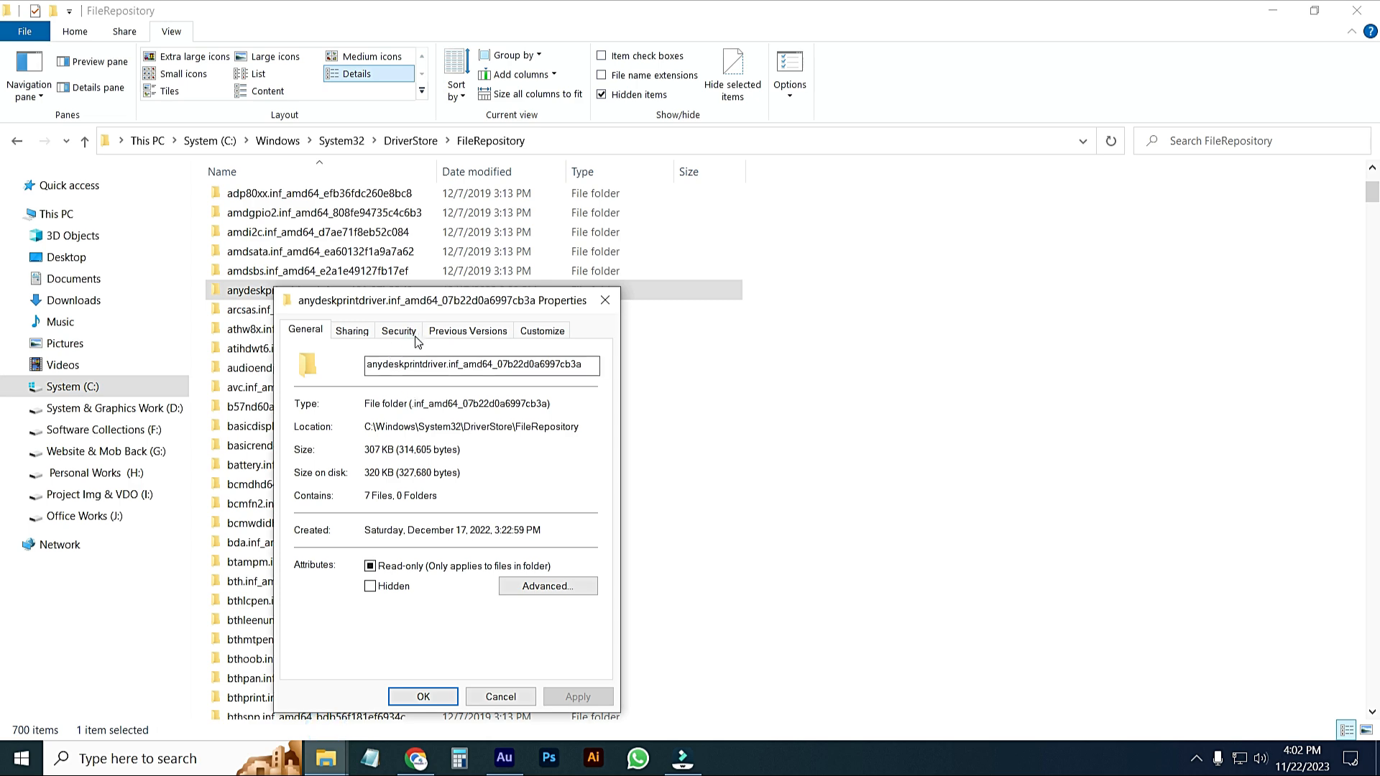
{"action": "left_click", "coordinate": [398, 330]}
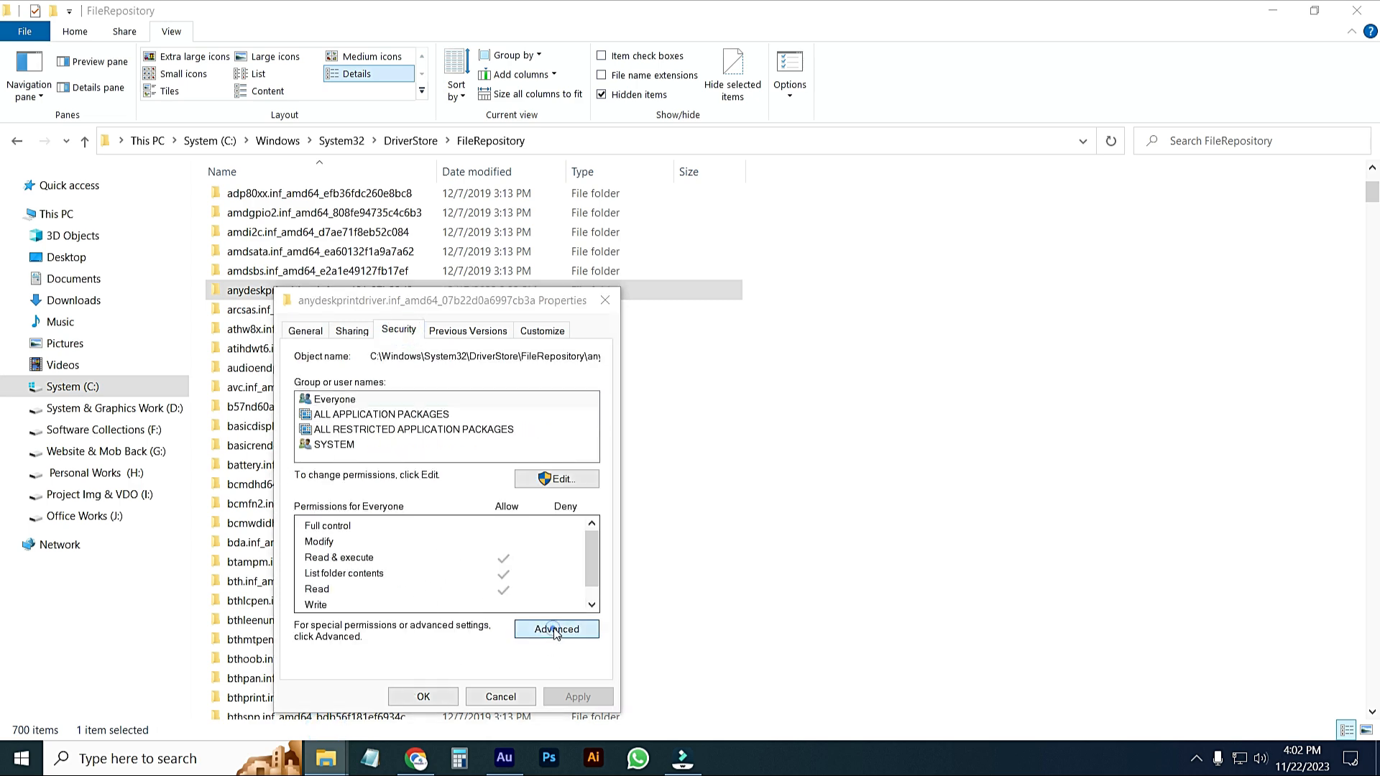
{"action": "left_click", "coordinate": [556, 629]}
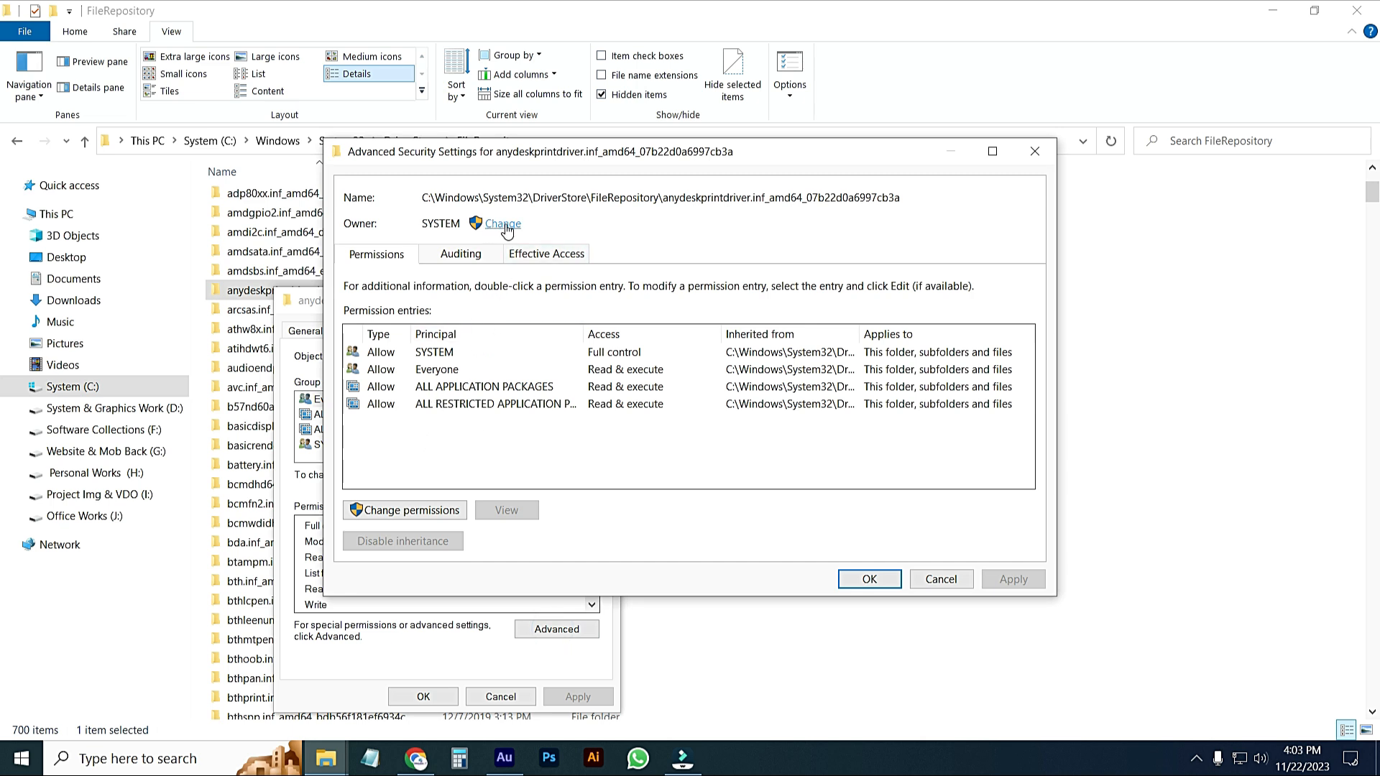
Set the owner to Everyone, replacing owner on subcontainers and objects, and apply
{"action": "left_click", "coordinate": [501, 223]}
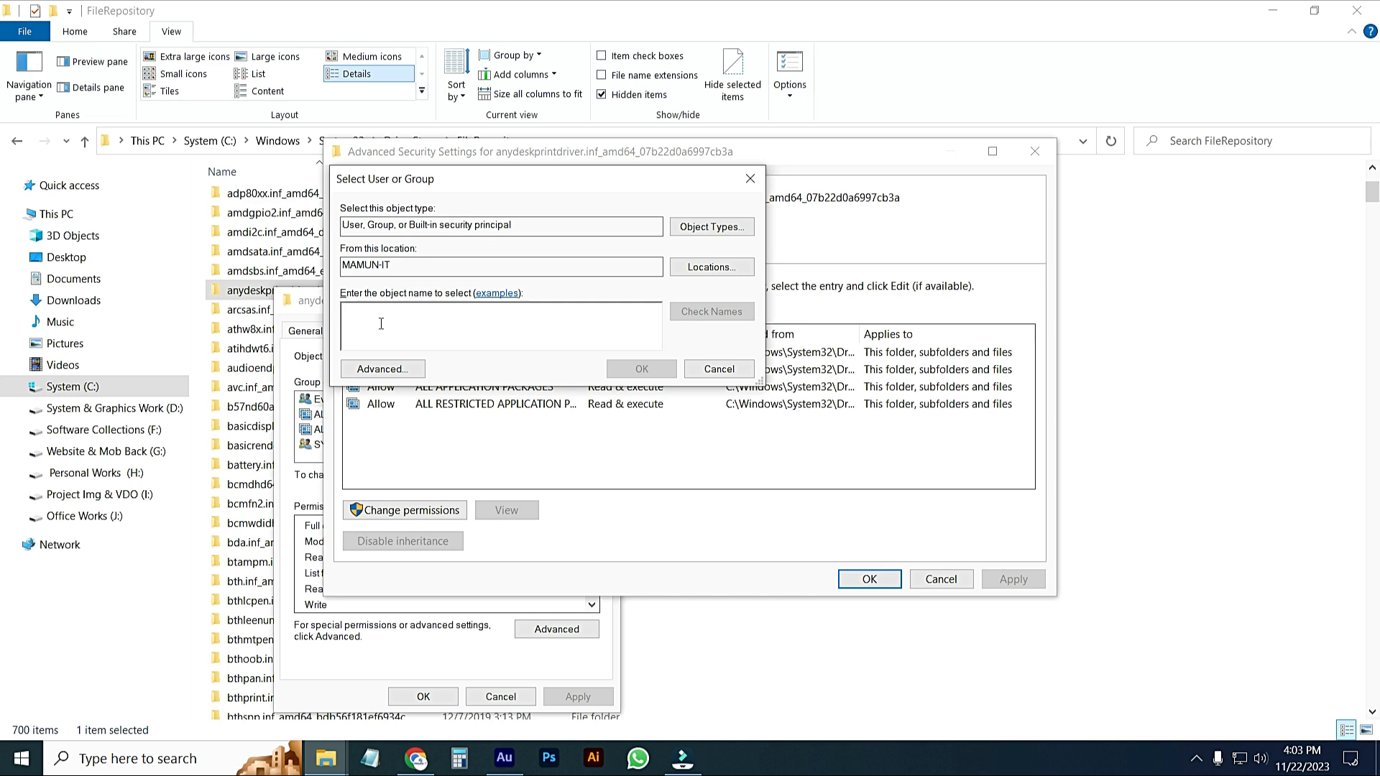
{"action": "type", "text": "eve"}
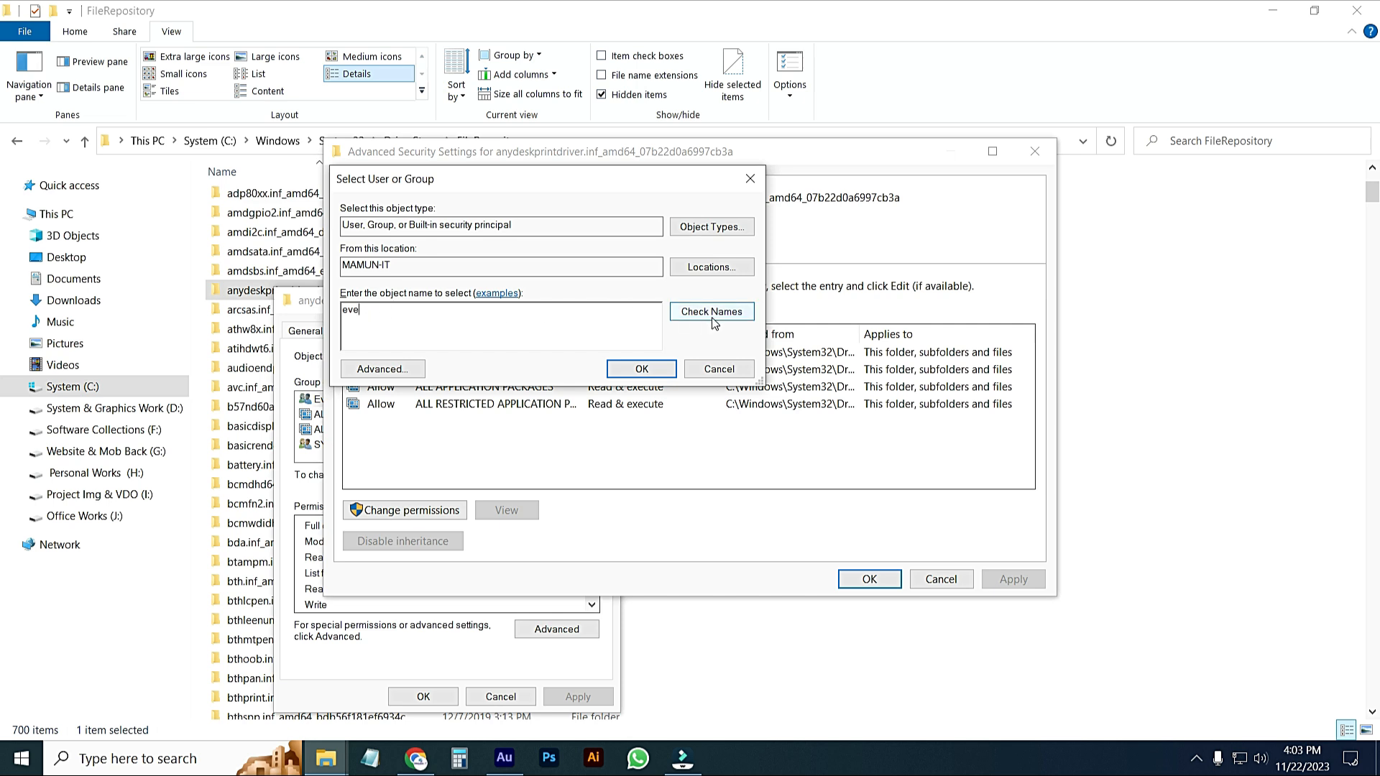
{"action": "left_click", "coordinate": [711, 311]}
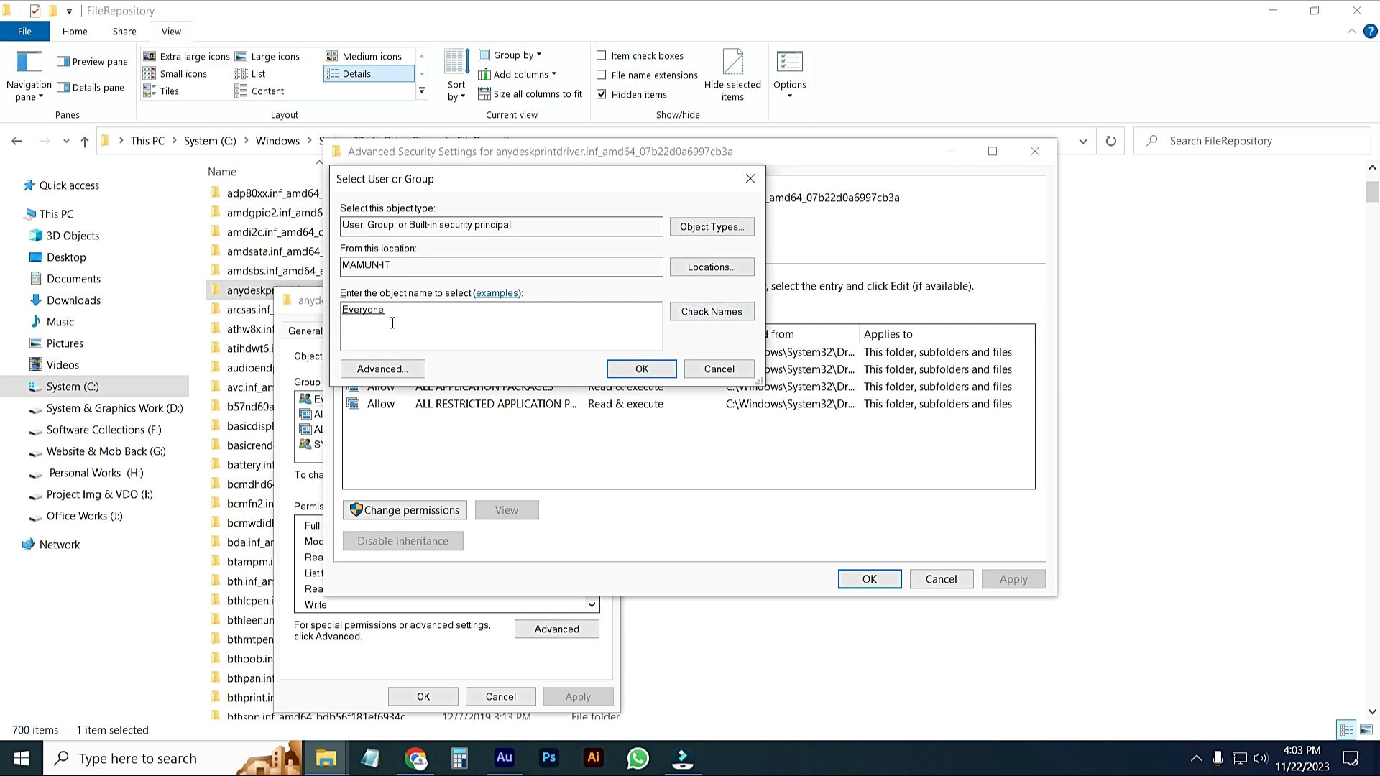
{"action": "double_click", "coordinate": [362, 309]}
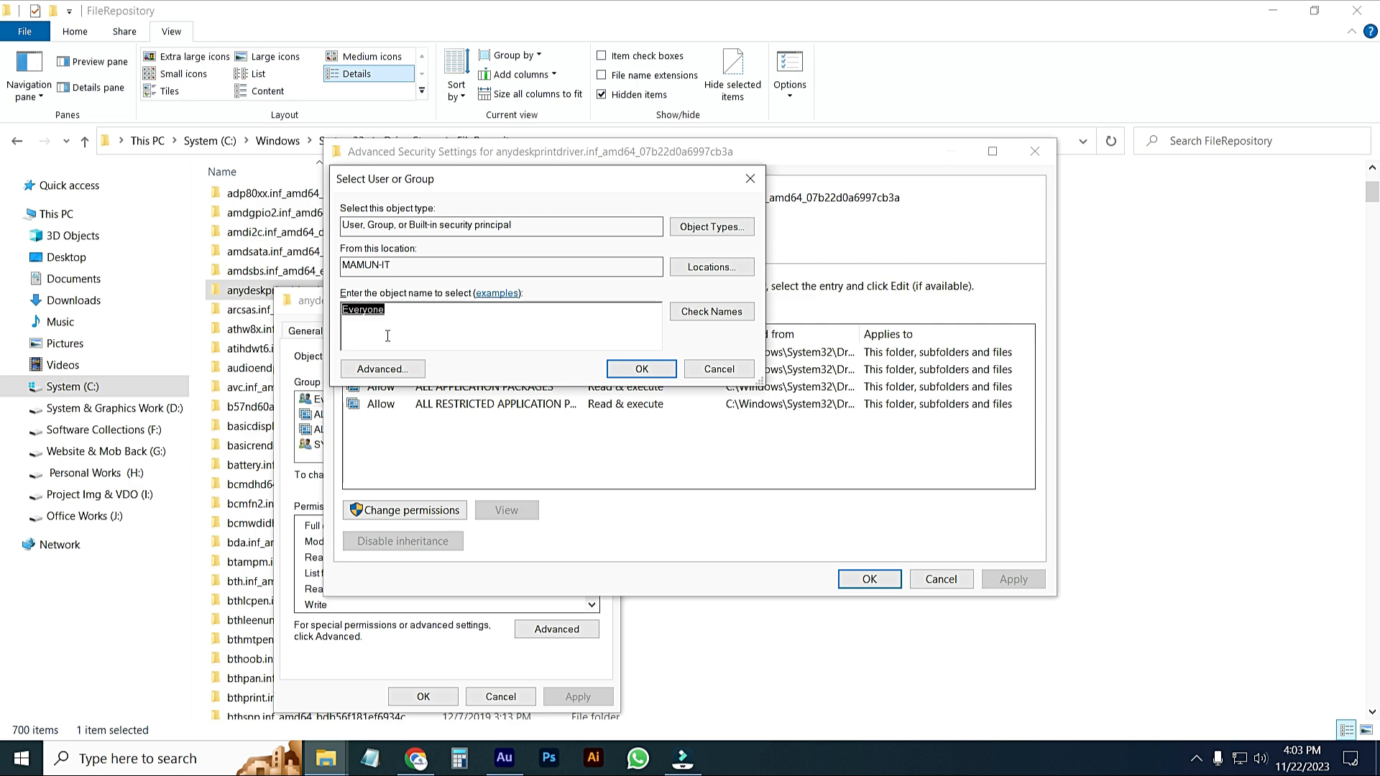
{"action": "left_click", "coordinate": [641, 368]}
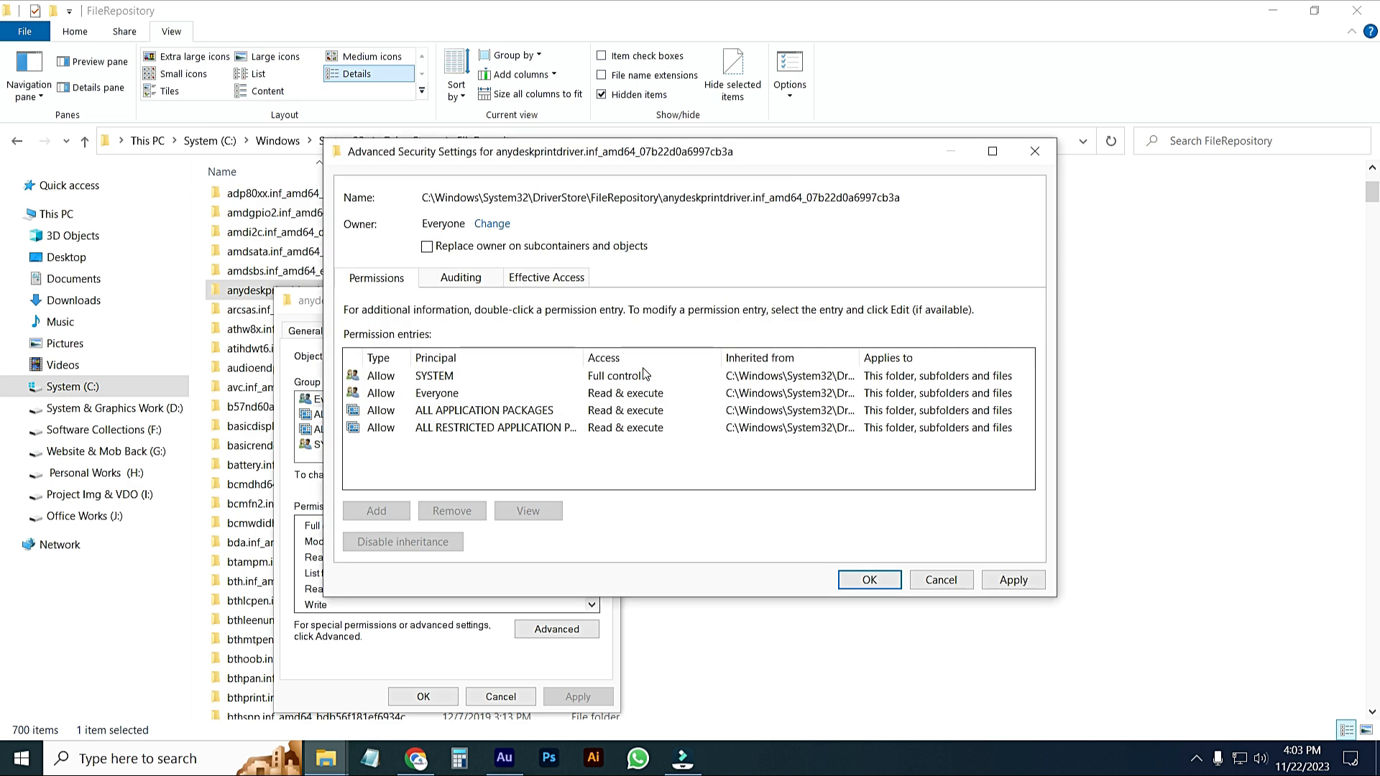
{"action": "left_click", "coordinate": [403, 542]}
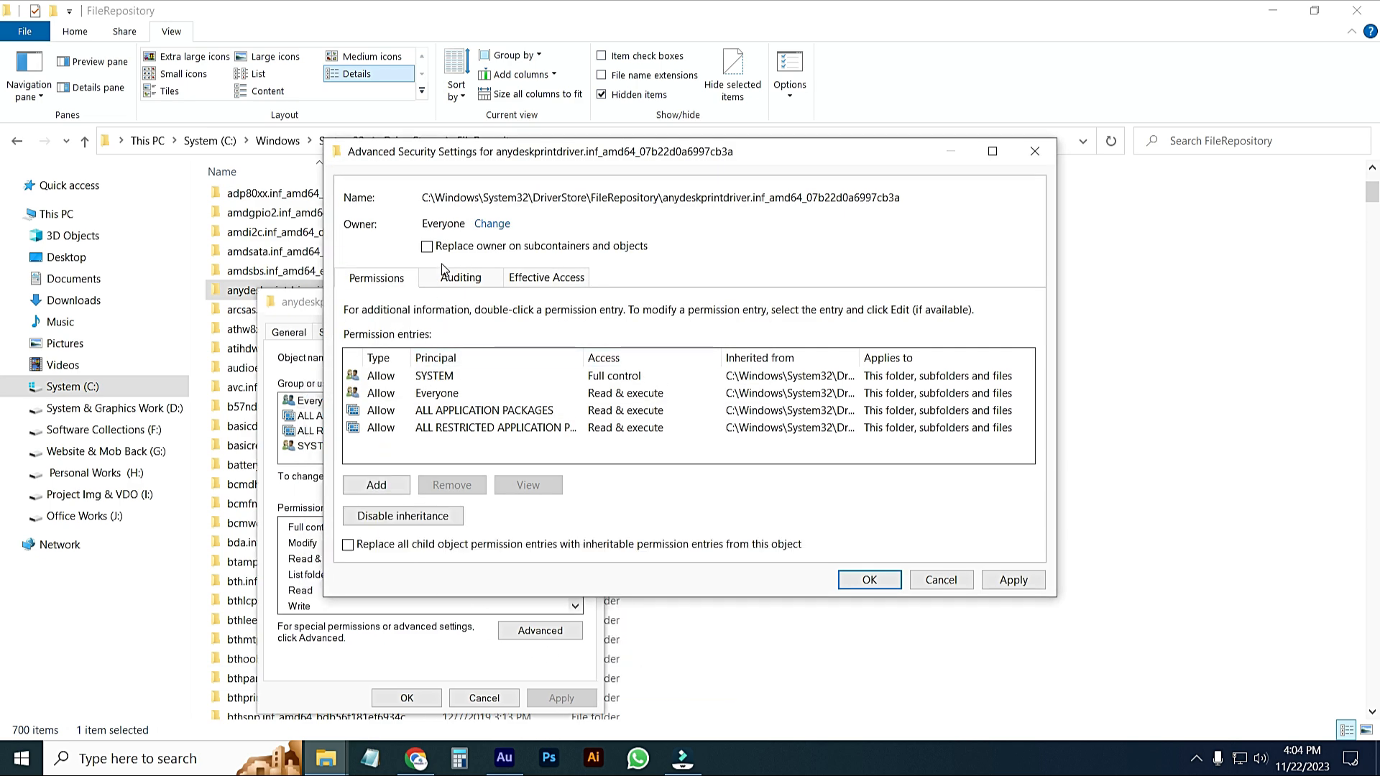
{"action": "mouse_move", "coordinate": [542, 260]}
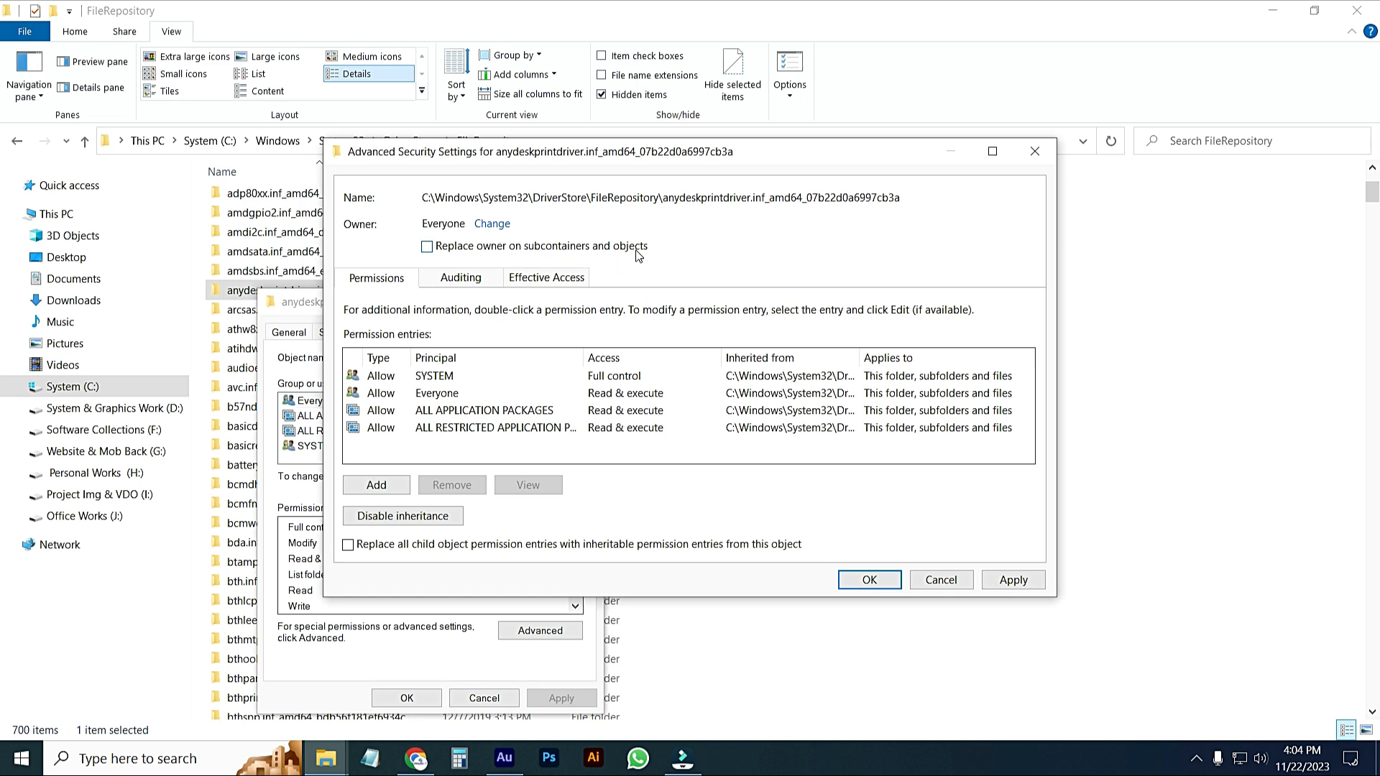
{"action": "left_click", "coordinate": [427, 246]}
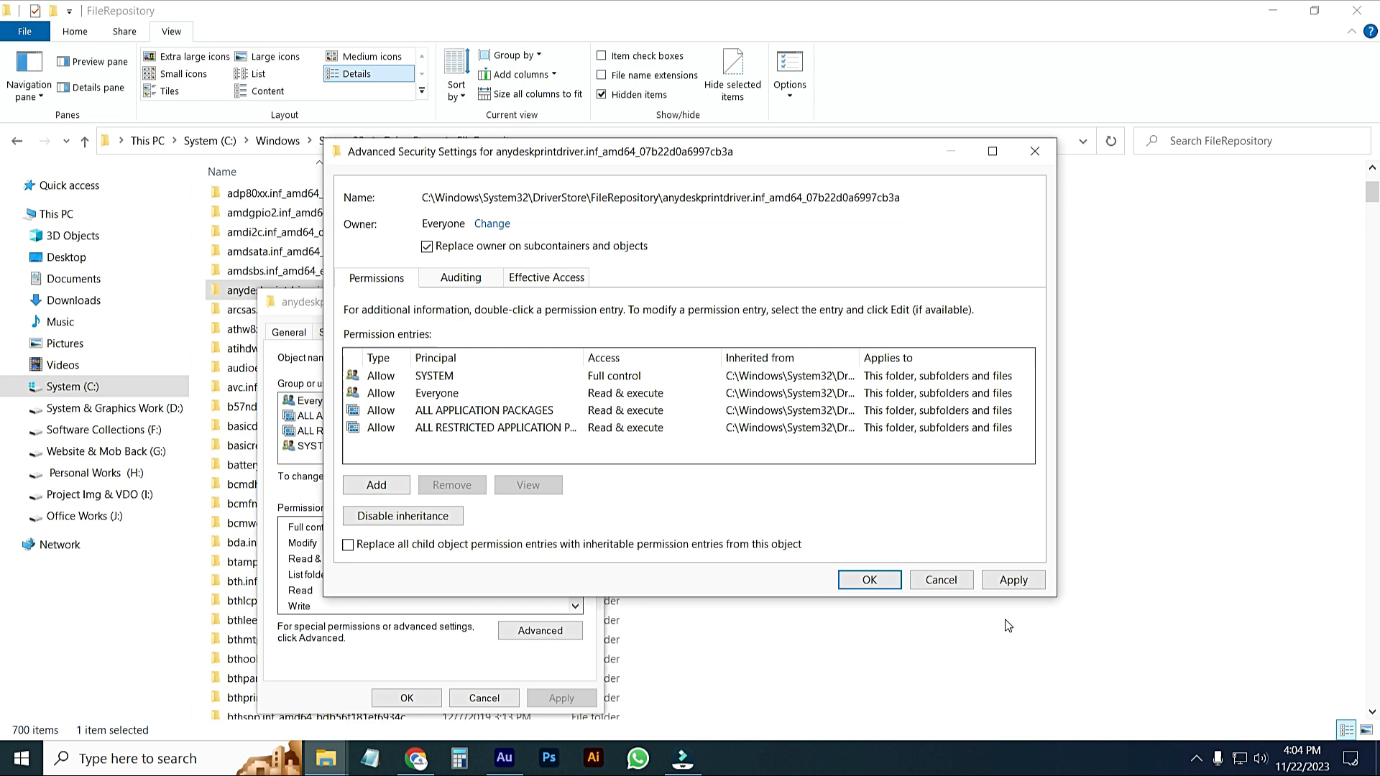
{"action": "left_click", "coordinate": [1013, 580]}
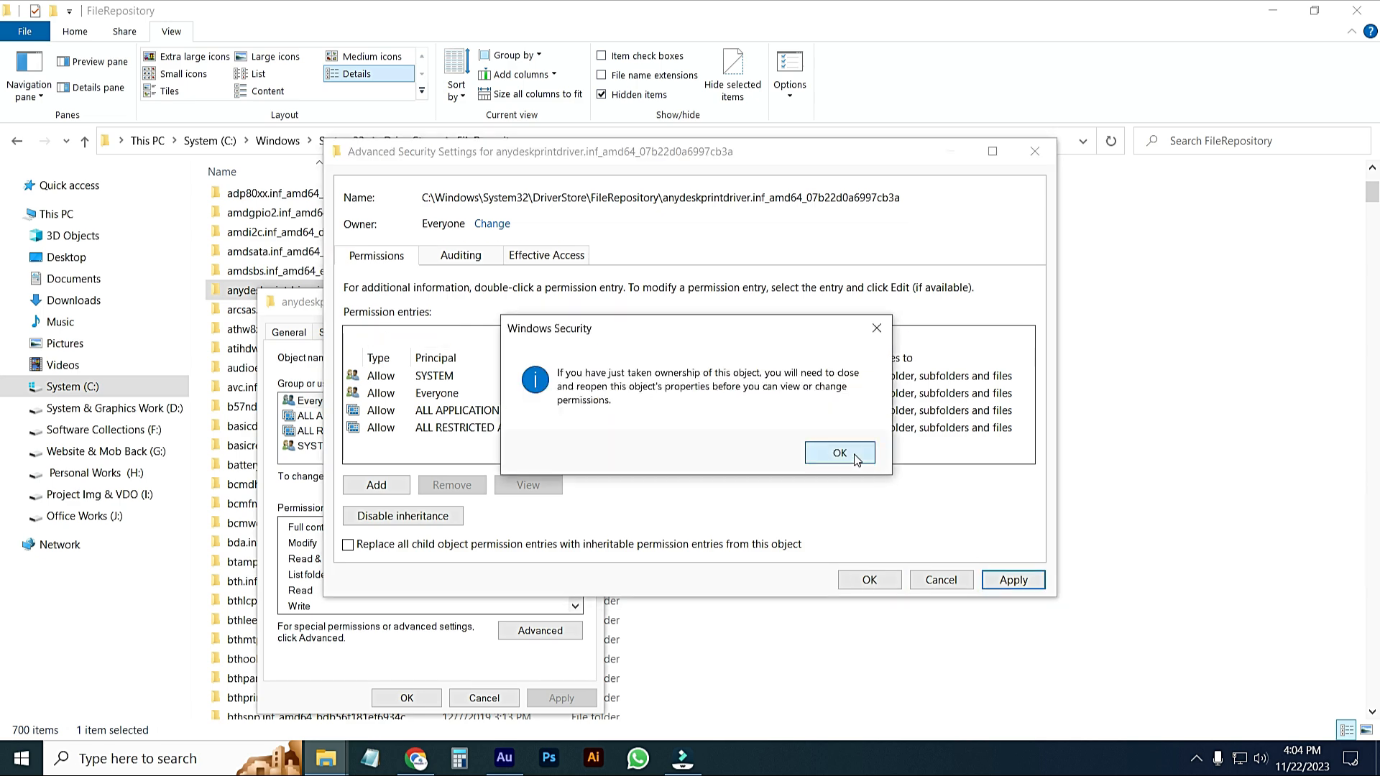
{"action": "left_click", "coordinate": [839, 453]}
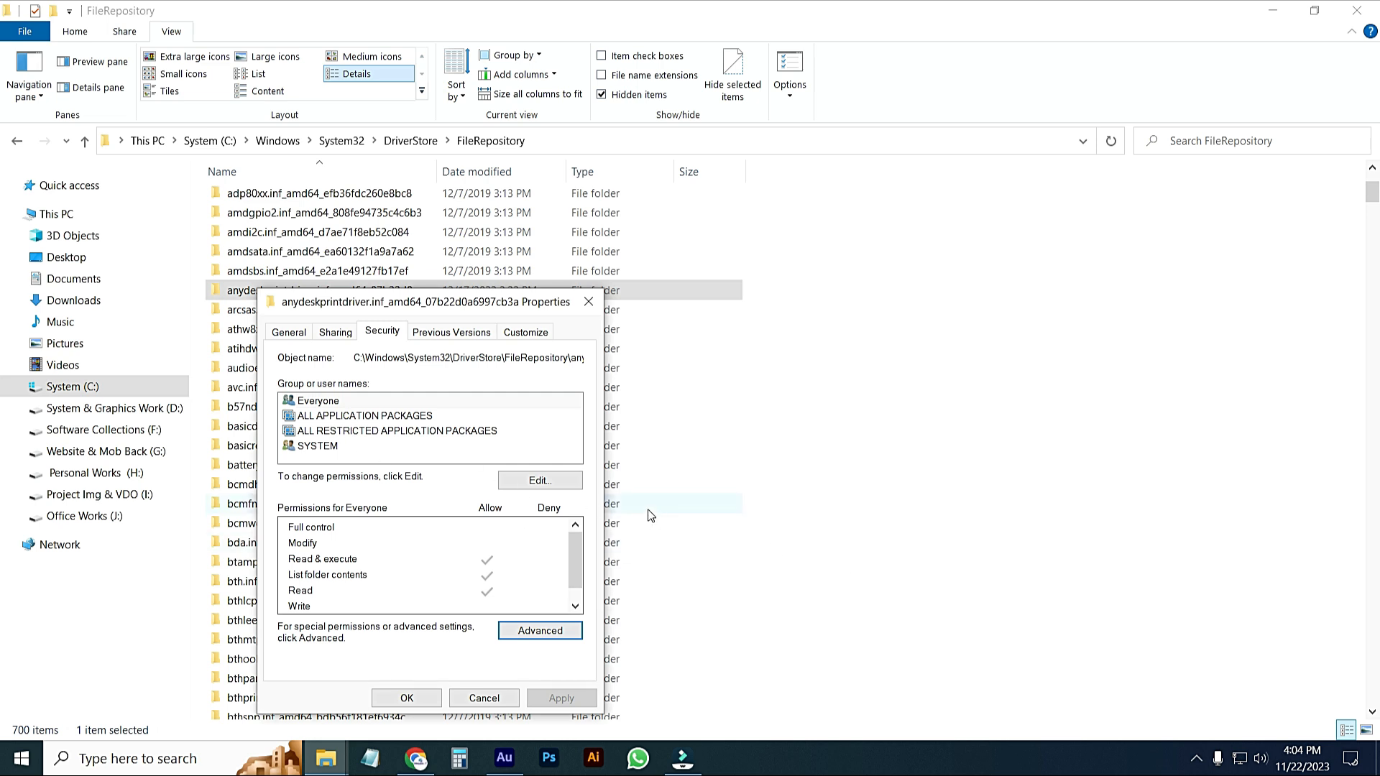
Grant the Everyone group Allow Full control, apply, and confirm the system-folder prompt
{"action": "left_click", "coordinate": [318, 401]}
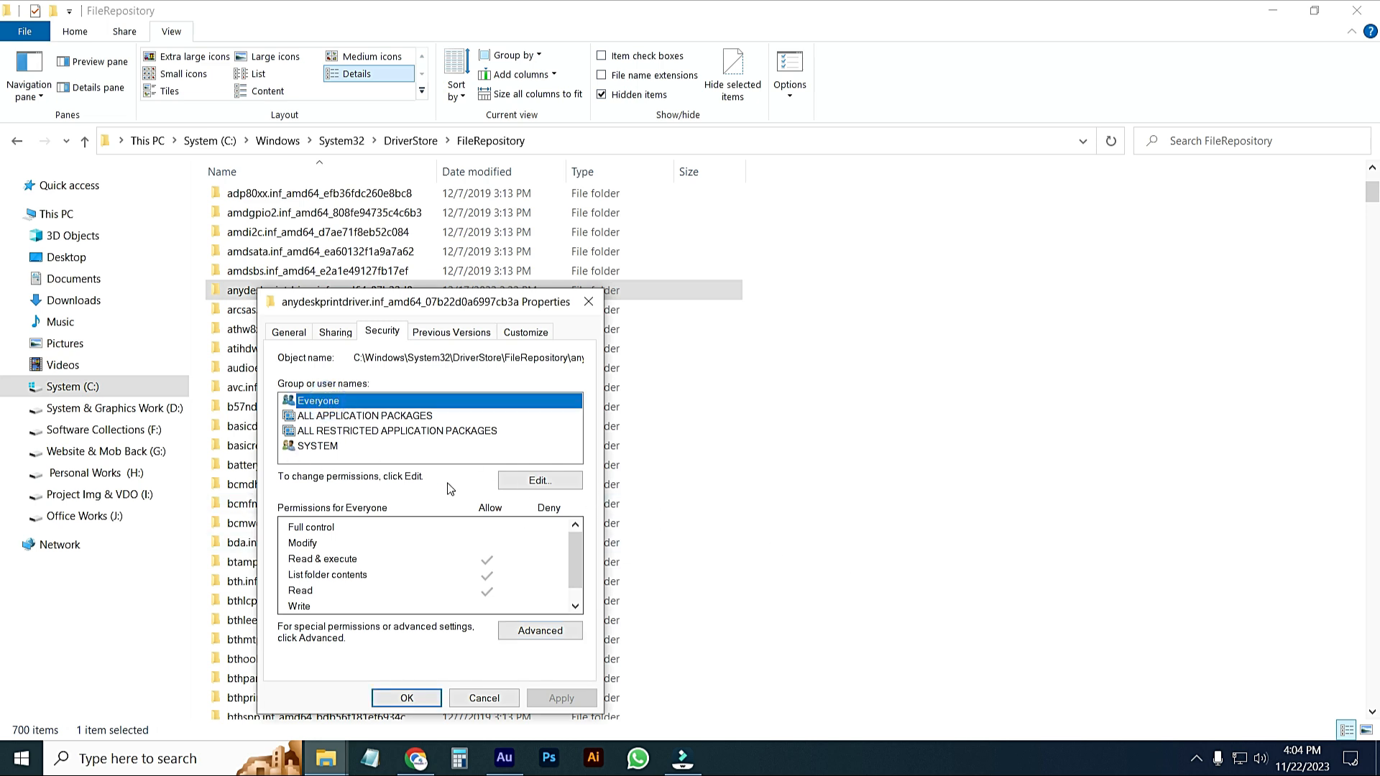
{"action": "left_click", "coordinate": [540, 480]}
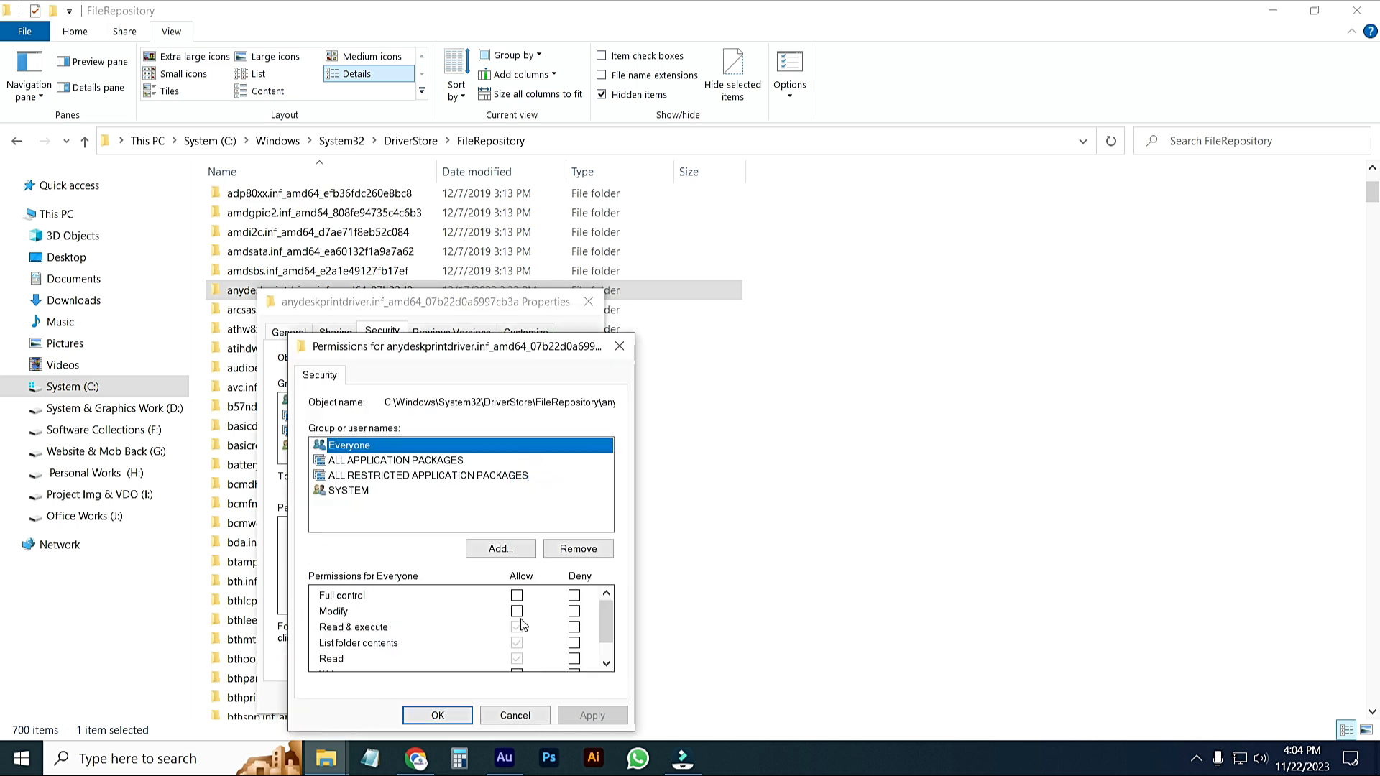
{"action": "left_click", "coordinate": [516, 595]}
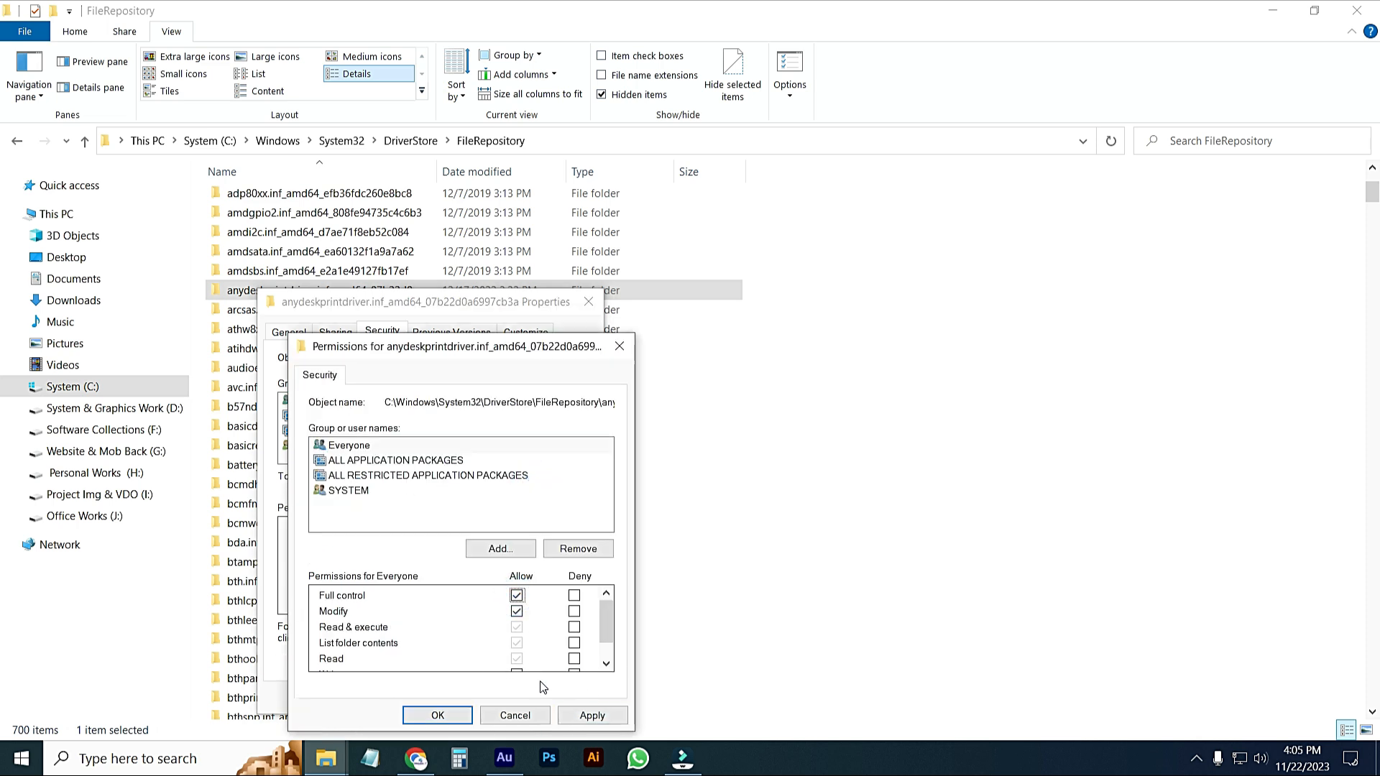
{"action": "scroll", "scroll_direction": "down", "scroll_amount": 3}
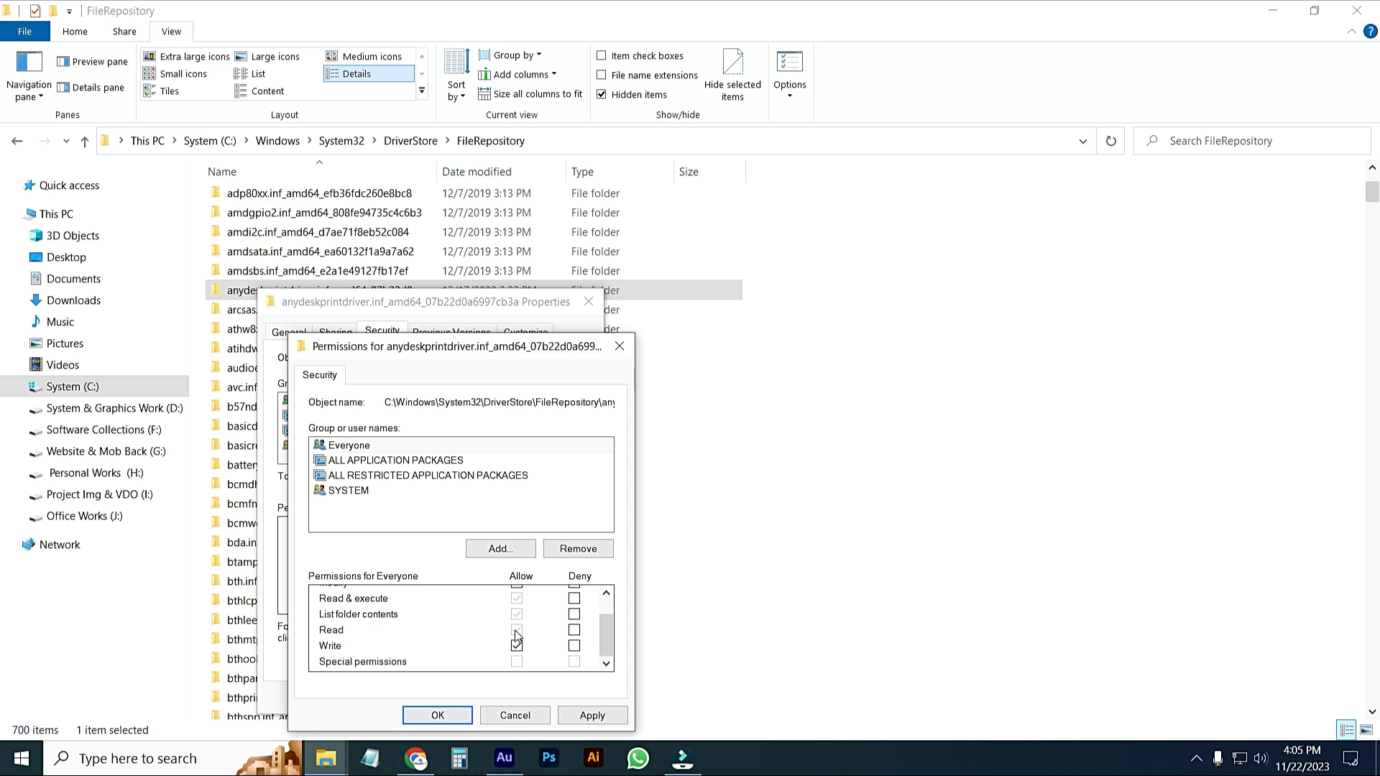
{"action": "left_click", "coordinate": [593, 715]}
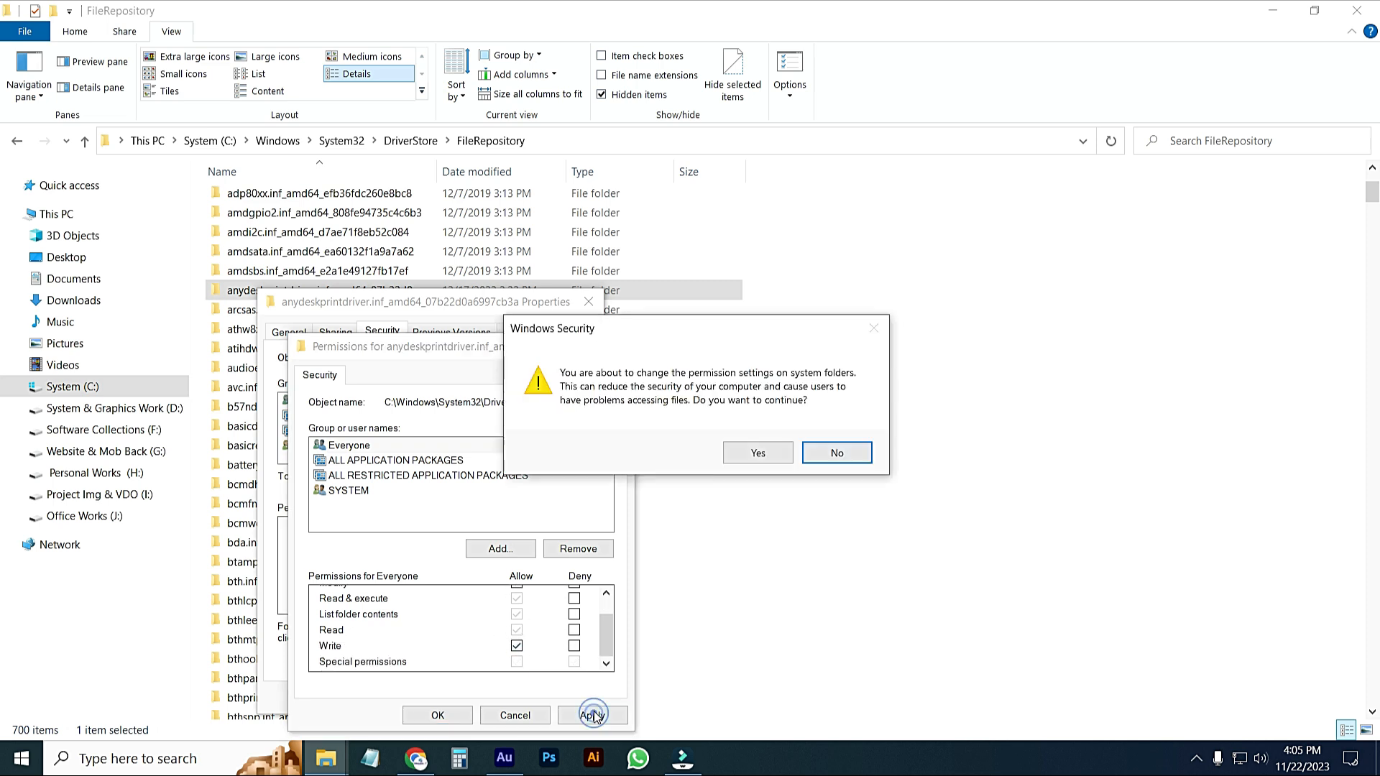
{"action": "left_click", "coordinate": [757, 452]}
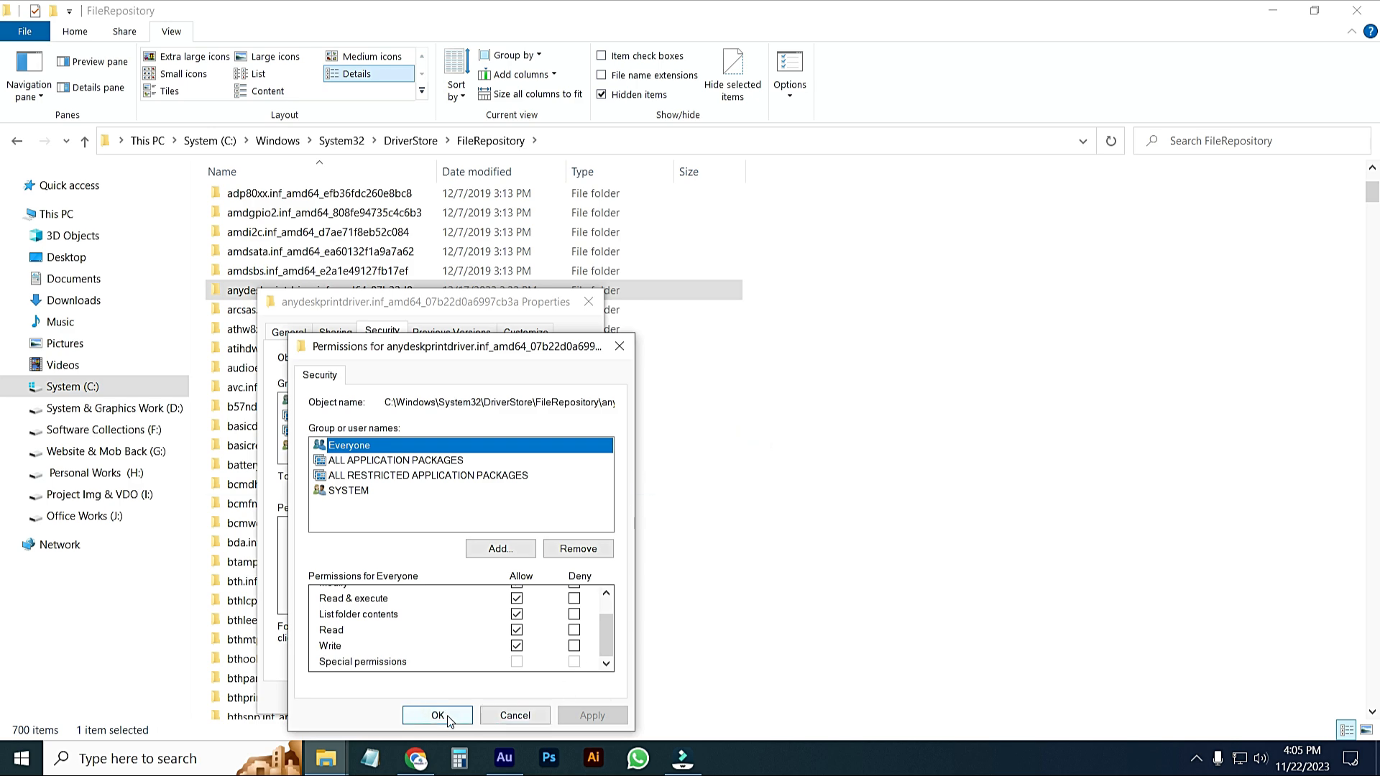
{"action": "left_click", "coordinate": [435, 715]}
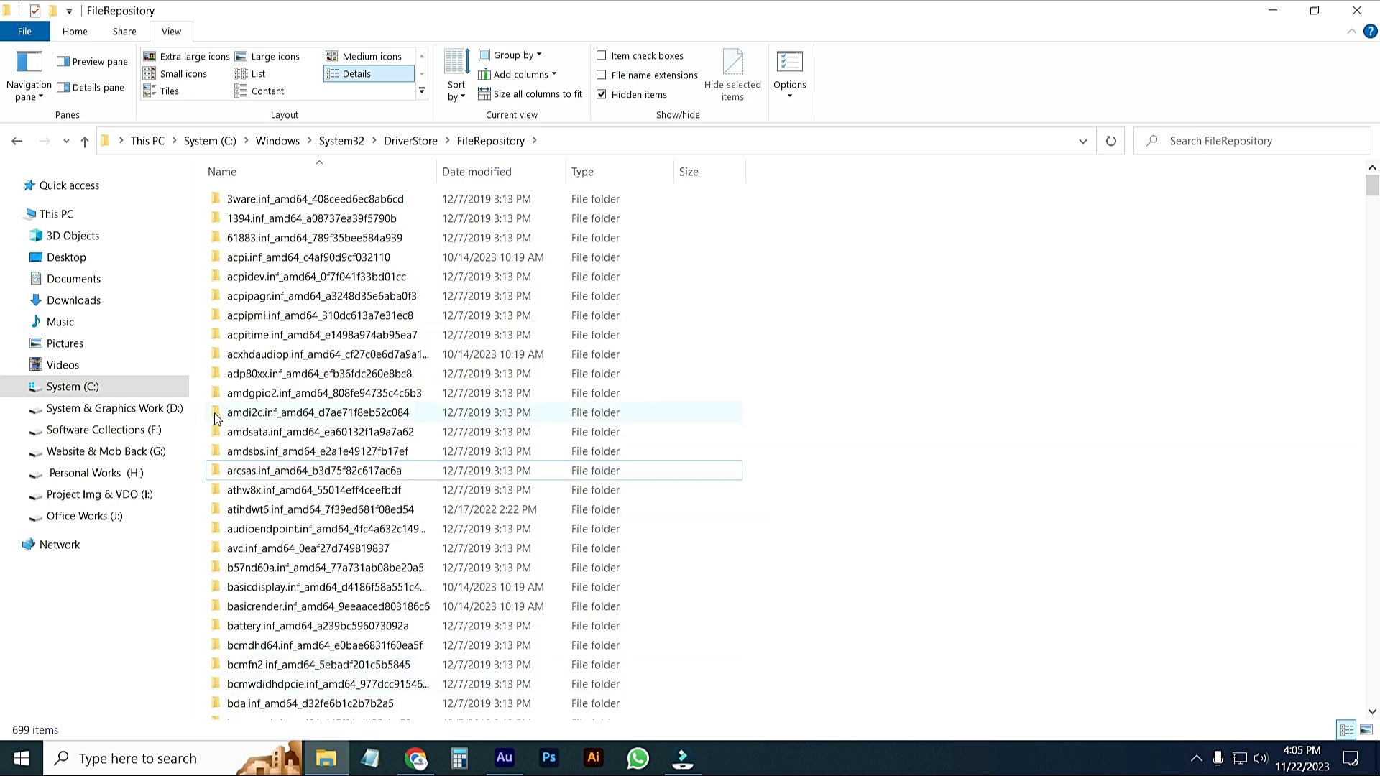
{"action": "mouse_move", "coordinate": [327, 444]}
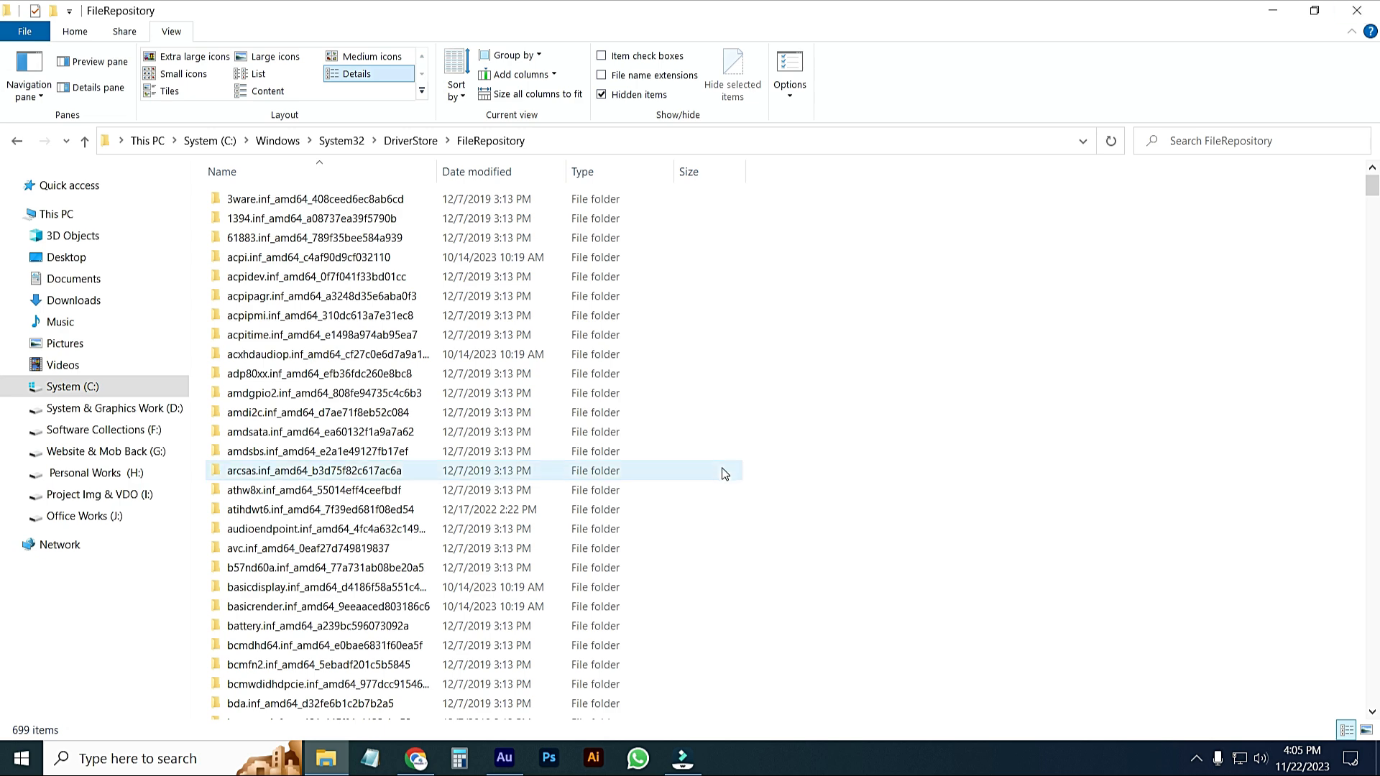
Scroll FileRepository to confirm anydeskprintdriver is gone, then bring AnyDesk back up
{"action": "scroll", "scroll_direction": "down", "scroll_amount": 3}
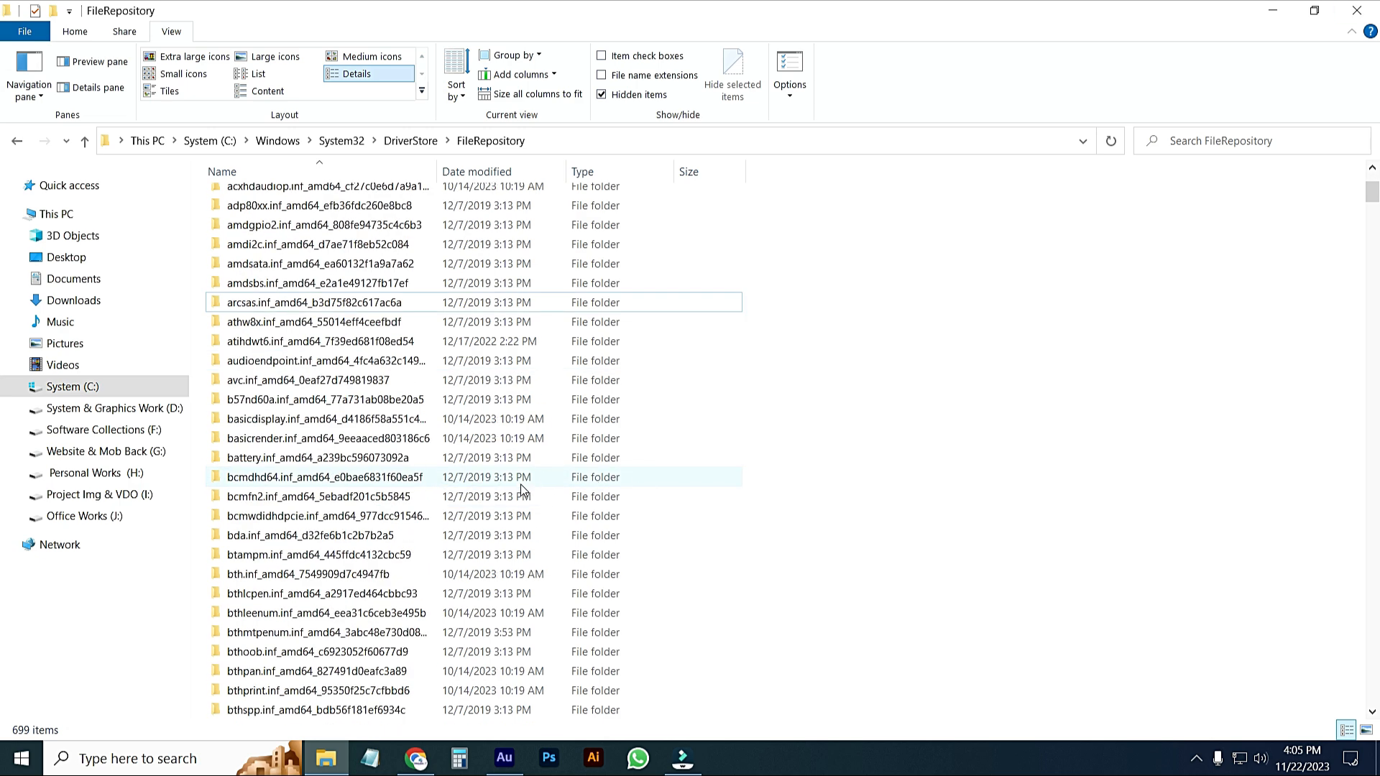
{"action": "left_click", "coordinate": [724, 757]}
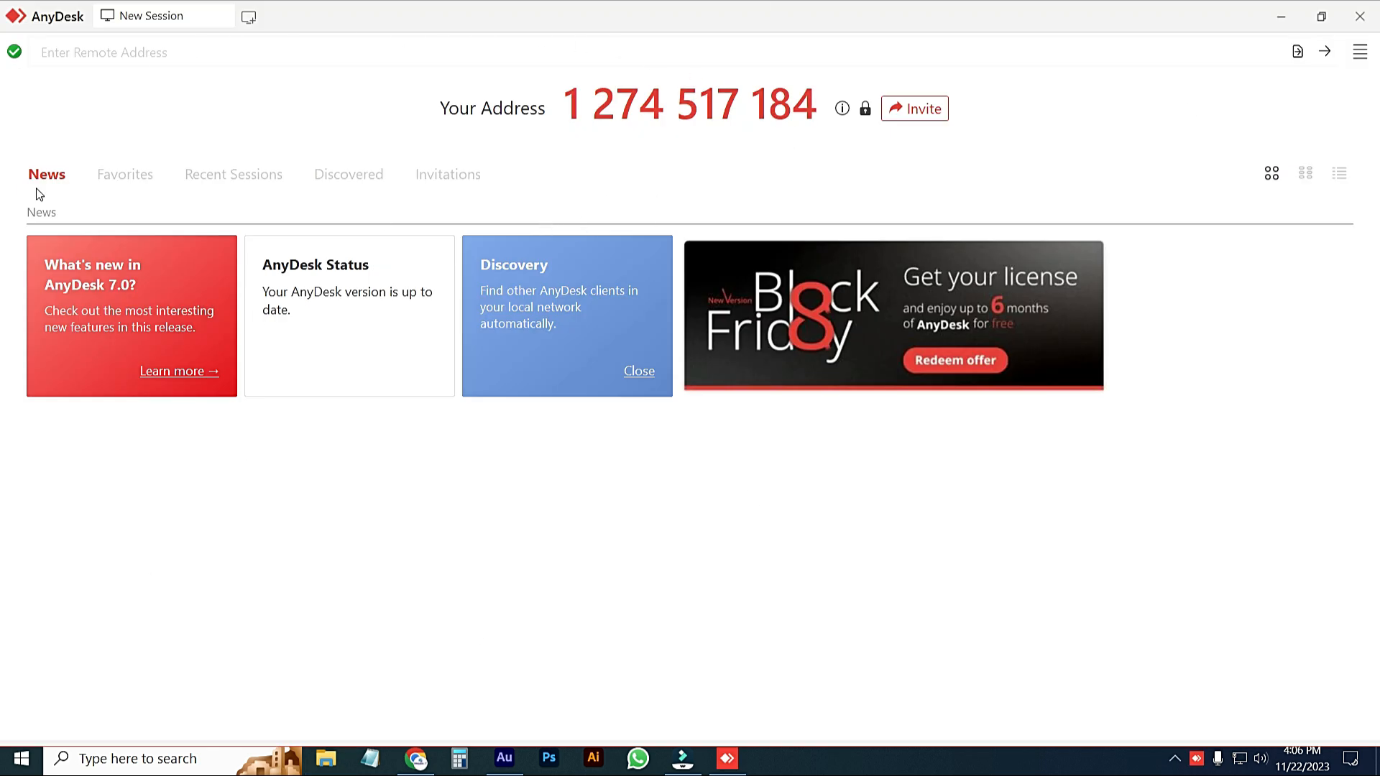
{"action": "mouse_move", "coordinate": [325, 295]}
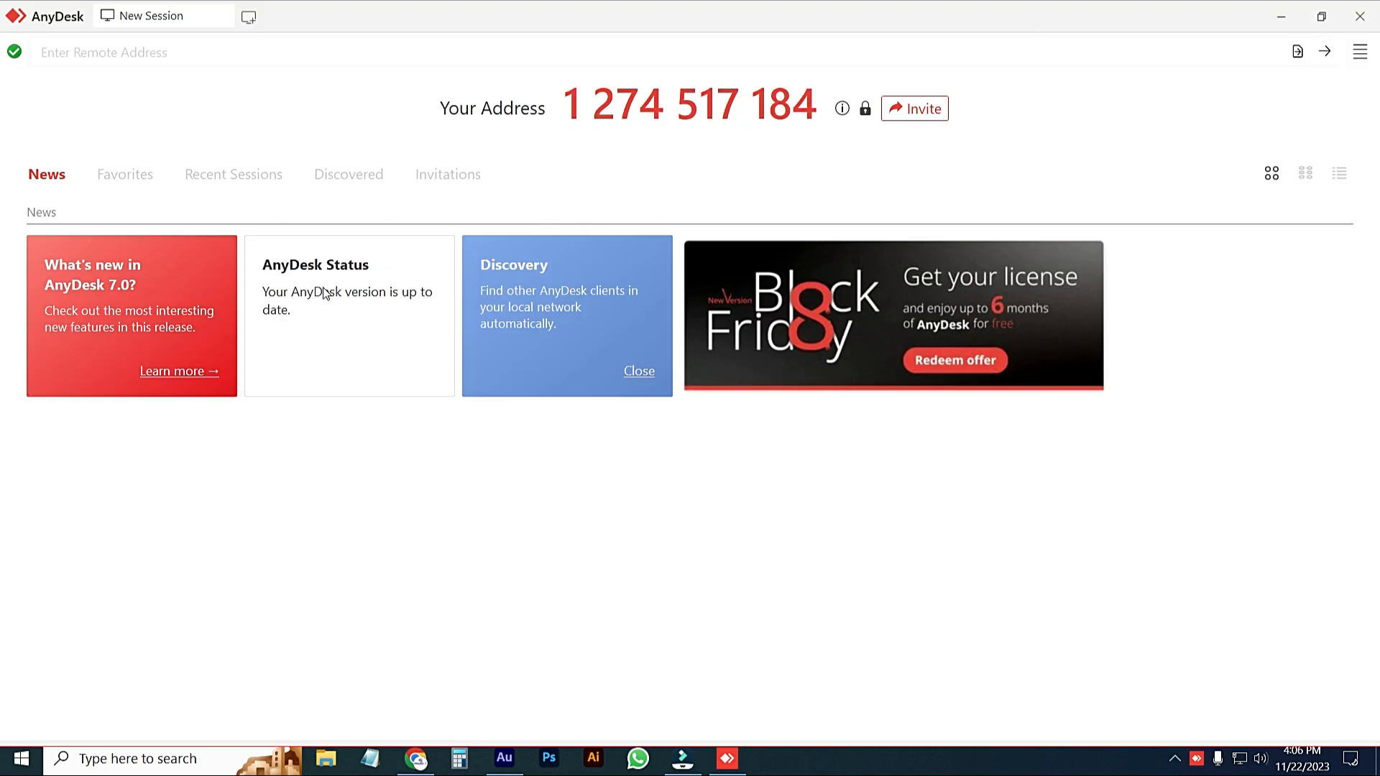
{"action": "mouse_move", "coordinate": [596, 458]}
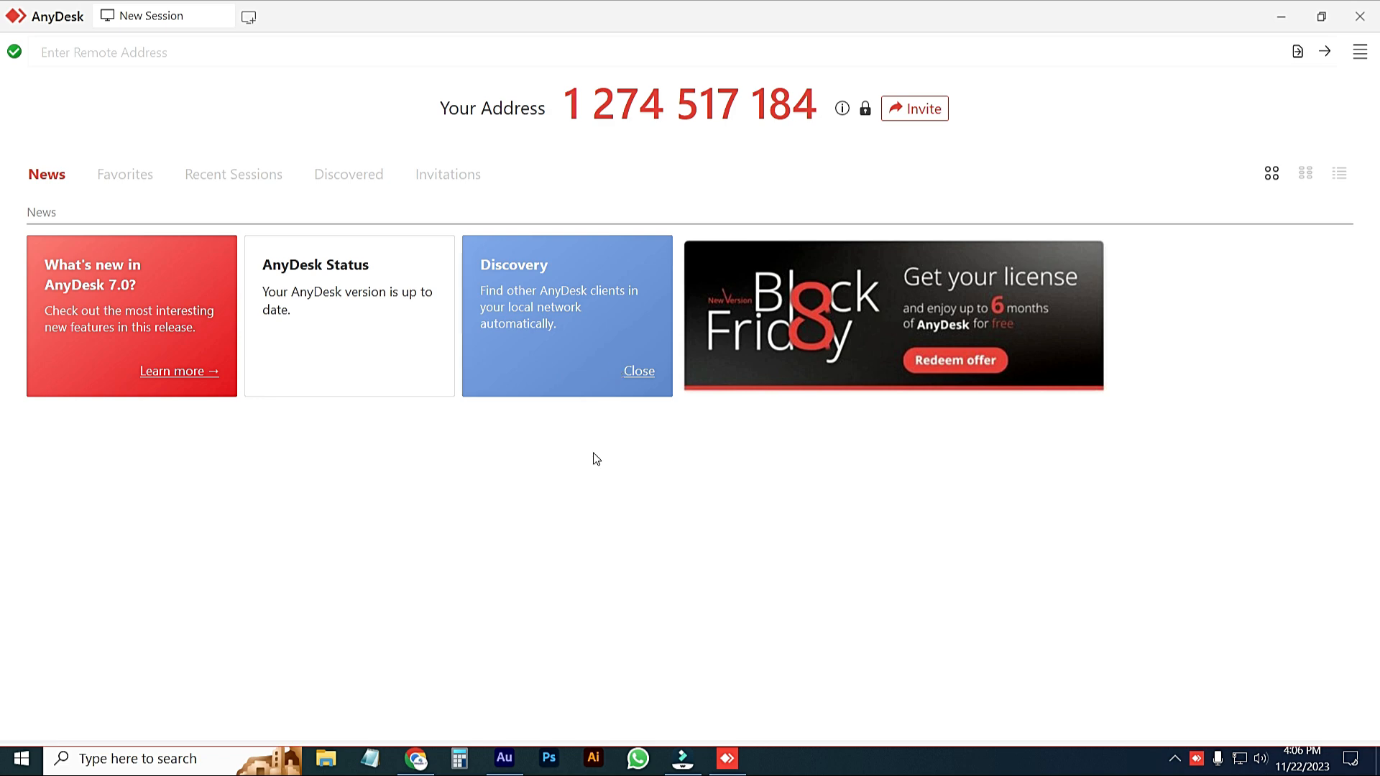
Switch to AnyDesk from the taskbar and connect to the remote address
{"action": "left_click", "coordinate": [637, 758]}
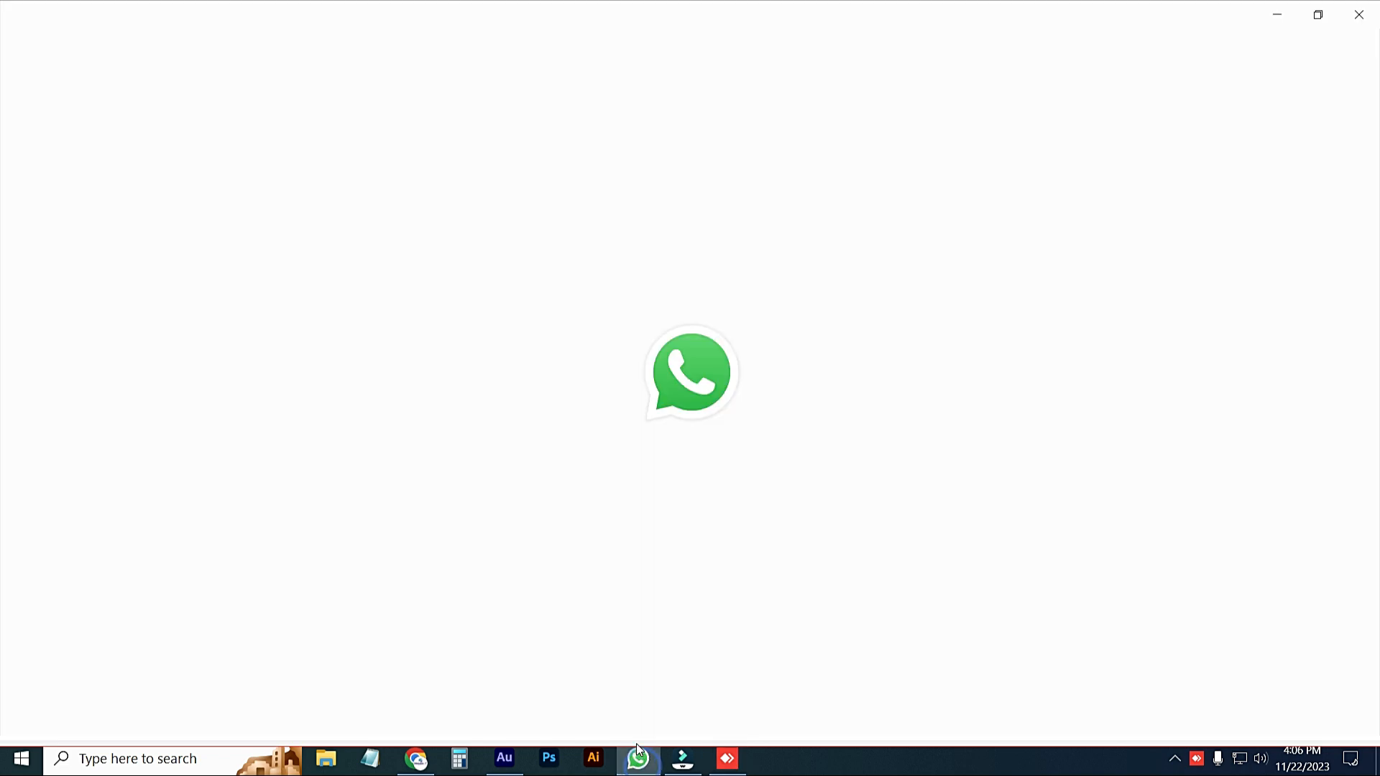
{"action": "left_click", "coordinate": [726, 758]}
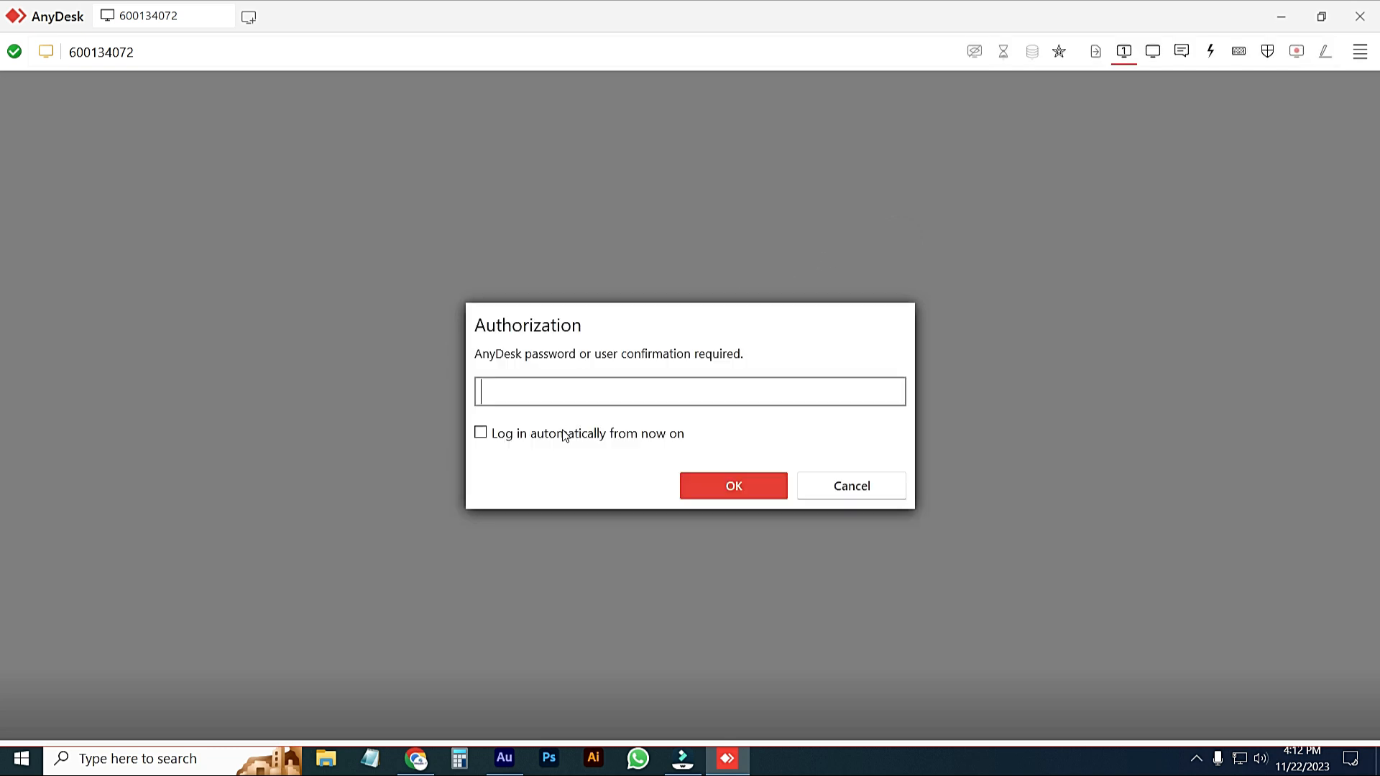
{"action": "mouse_move", "coordinate": [516, 349]}
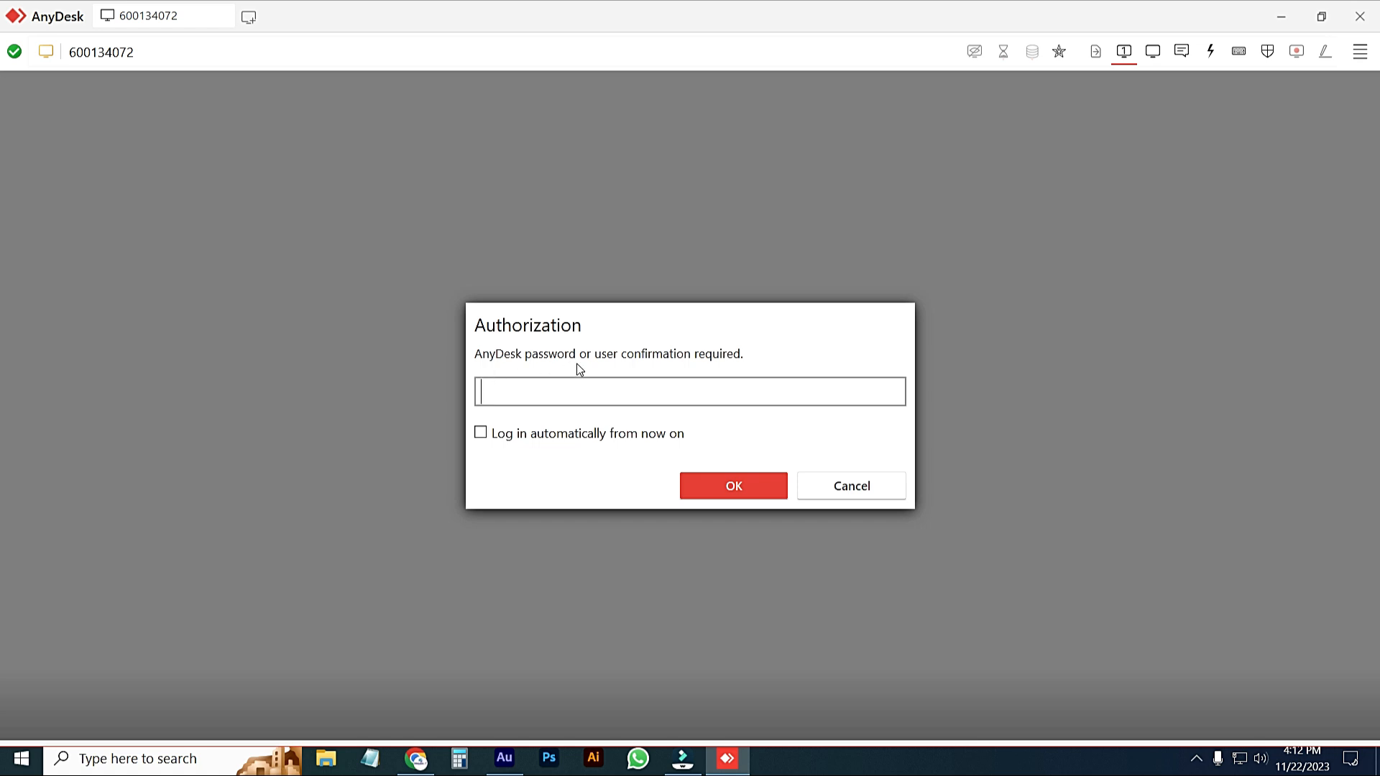
{"action": "left_click", "coordinate": [733, 486]}
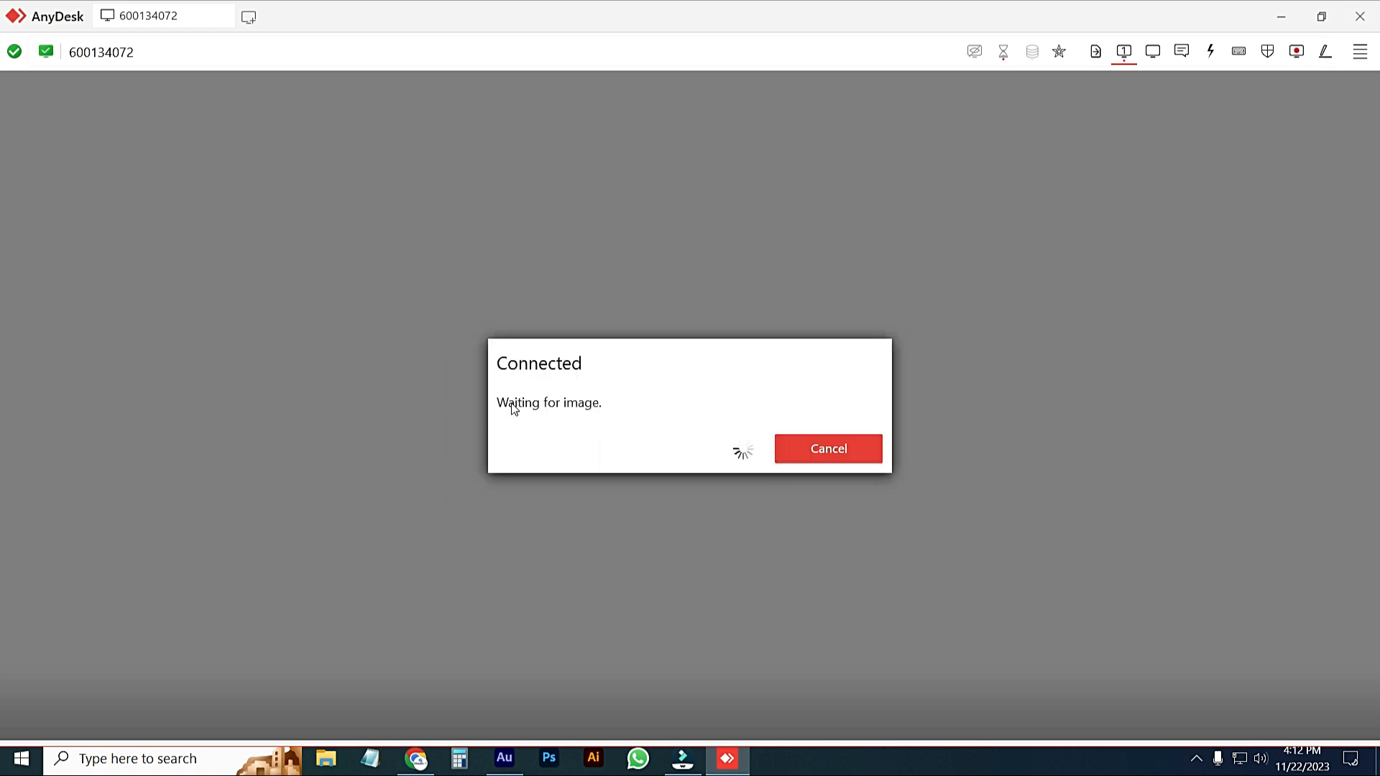
{"action": "mouse_move", "coordinate": [621, 431]}
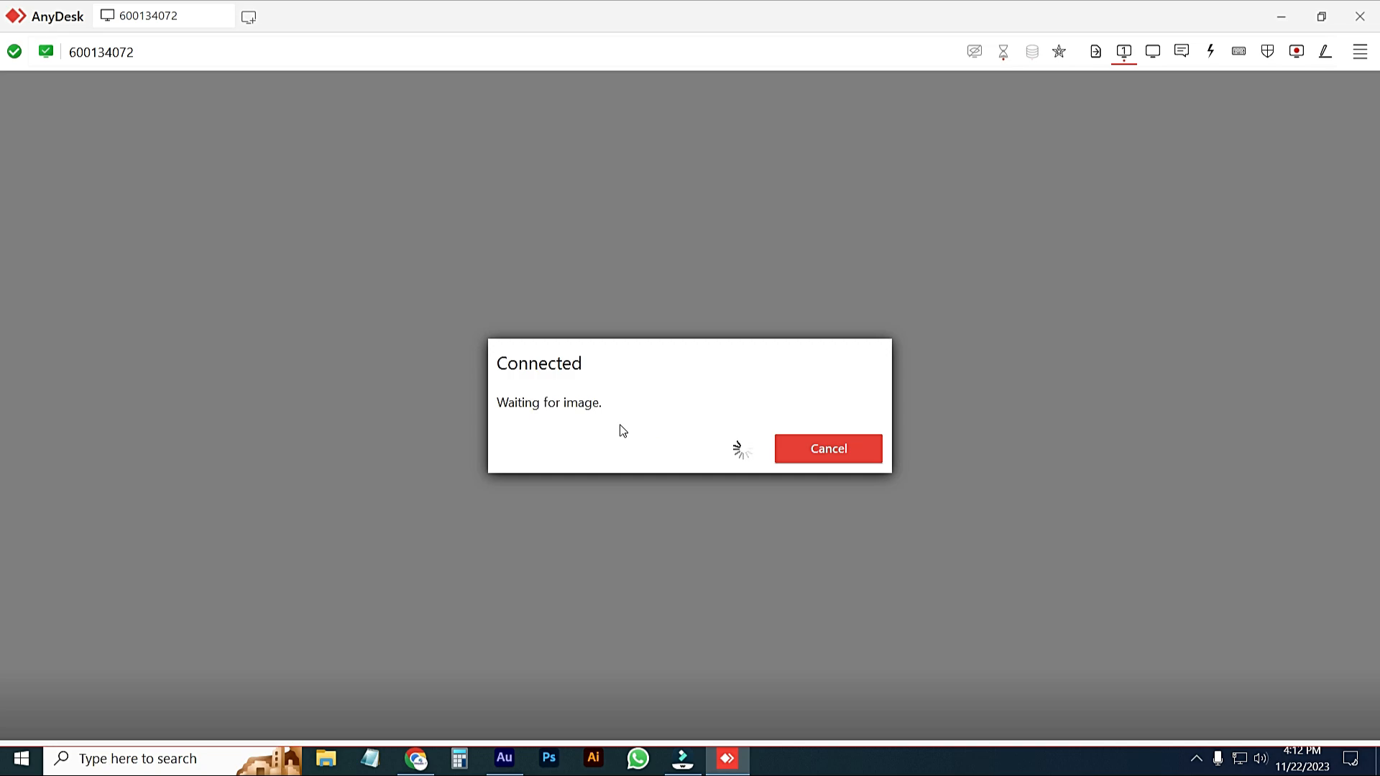